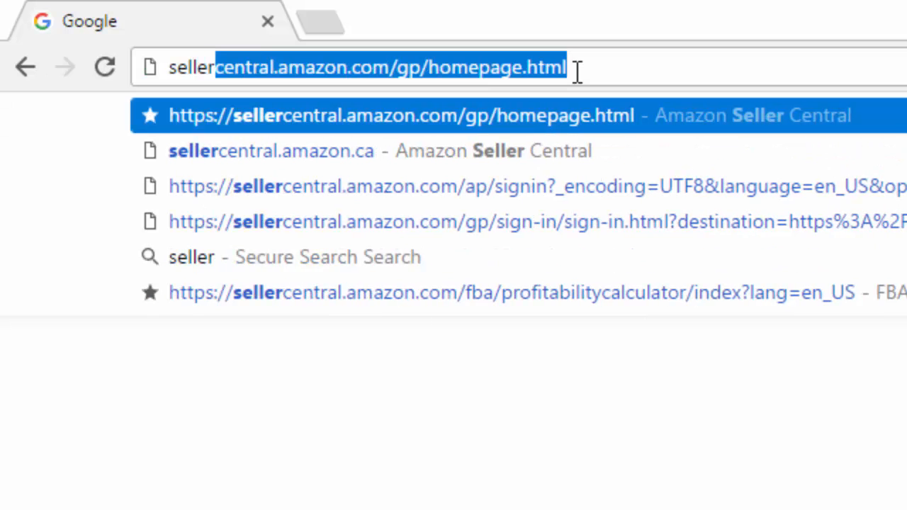
Go to sellercentral.amazon.com in the Chrome address bar.
type("central.amz")
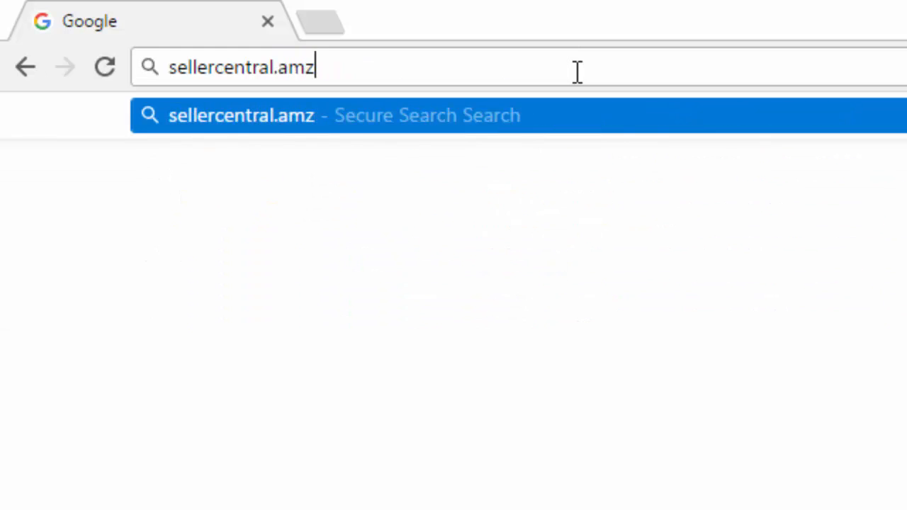
type("on.com/ap/signin?_encoding=UTF8&language=en_US&openid.assoc_handle=sc_na_amazon_v2&")
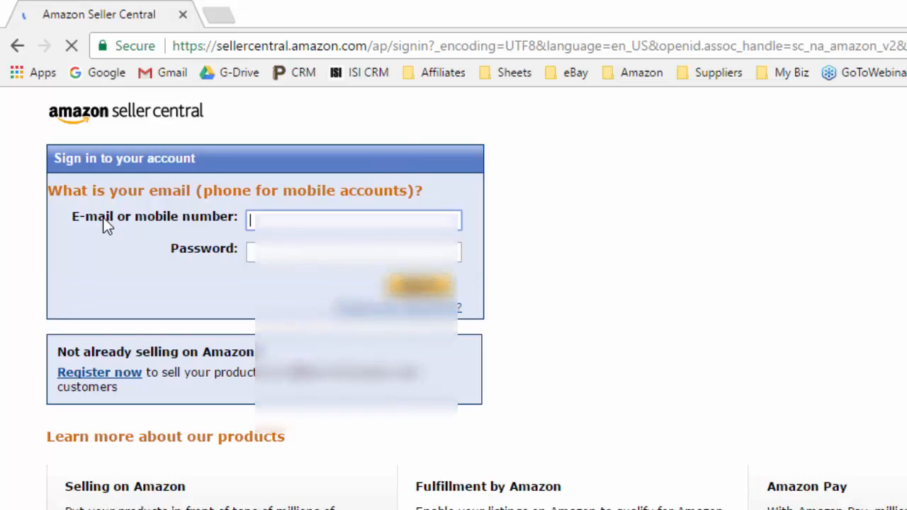
Enter the account email and password and sign in to reach two-step verification.
type("e")
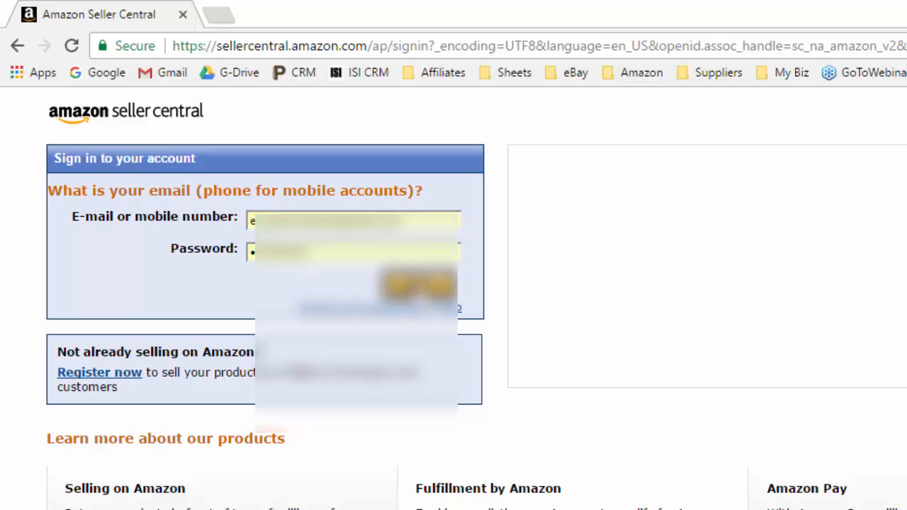
left_click(418, 287)
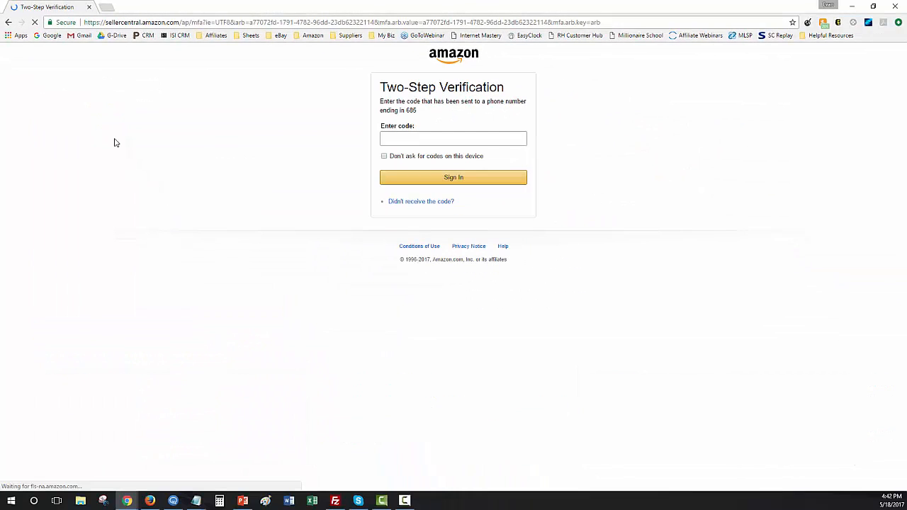
Enter the two-step verification code and sign in to the seller home dashboard.
left_click(453, 139)
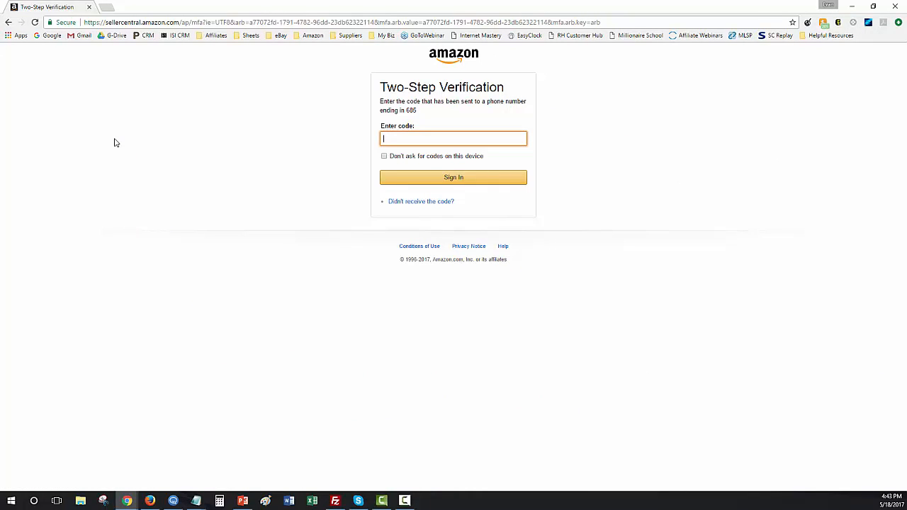
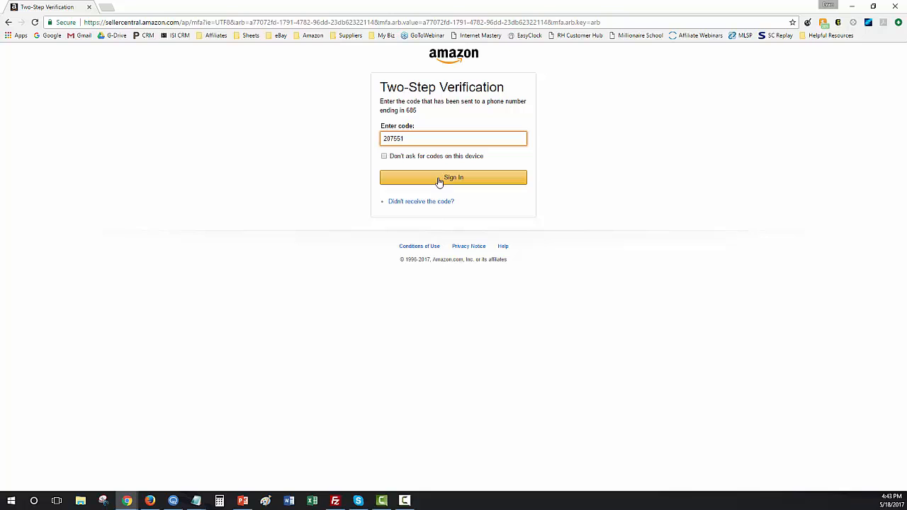
left_click(453, 177)
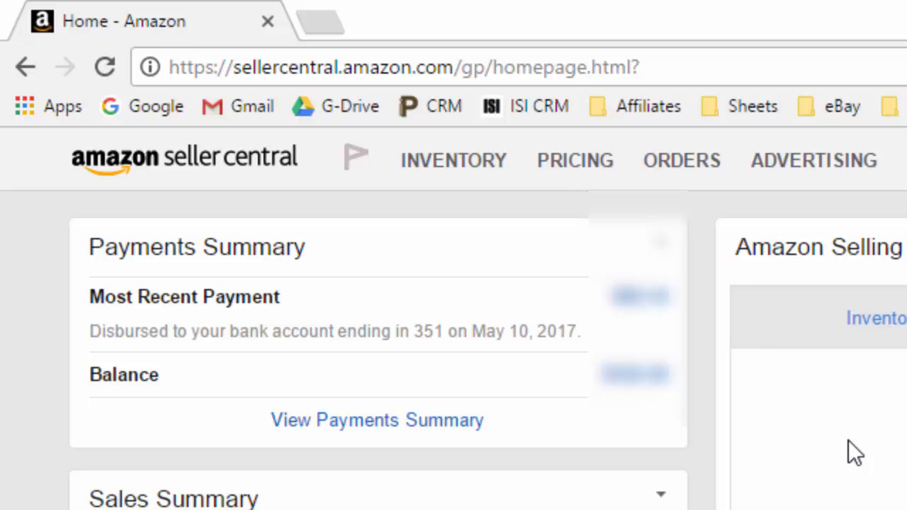
mouse_move(849, 448)
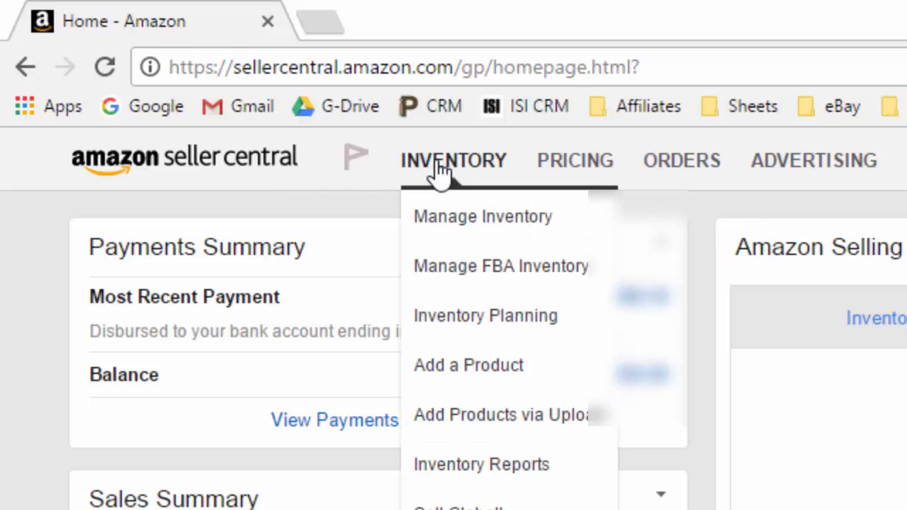
mouse_move(467, 365)
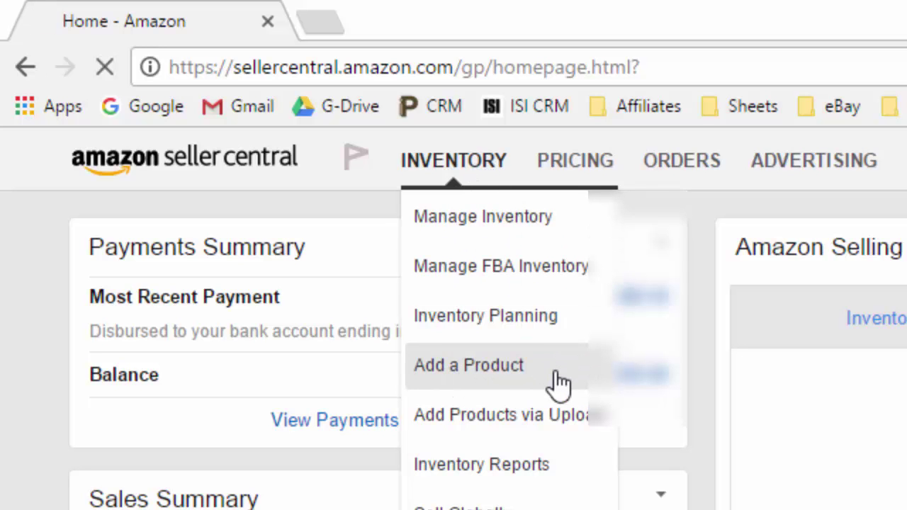
Choose Add a Product from the Inventory menu.
left_click(467, 366)
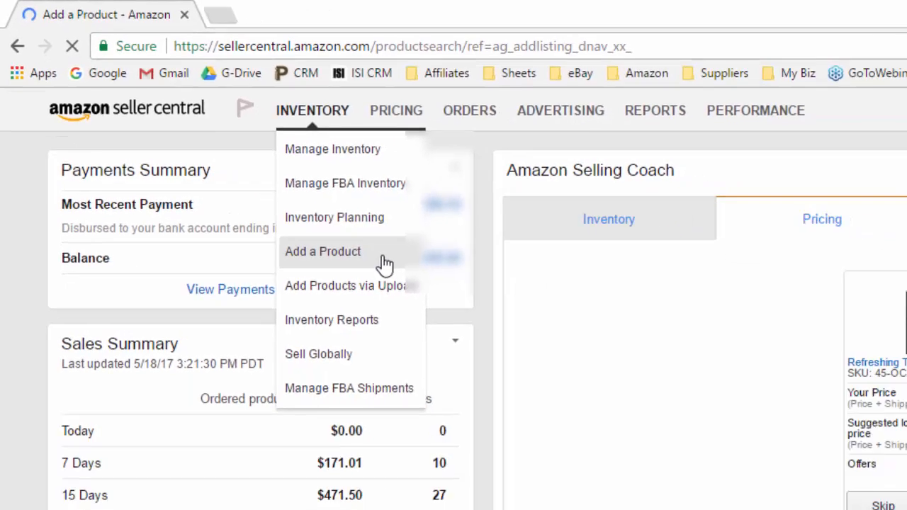
left_click(323, 252)
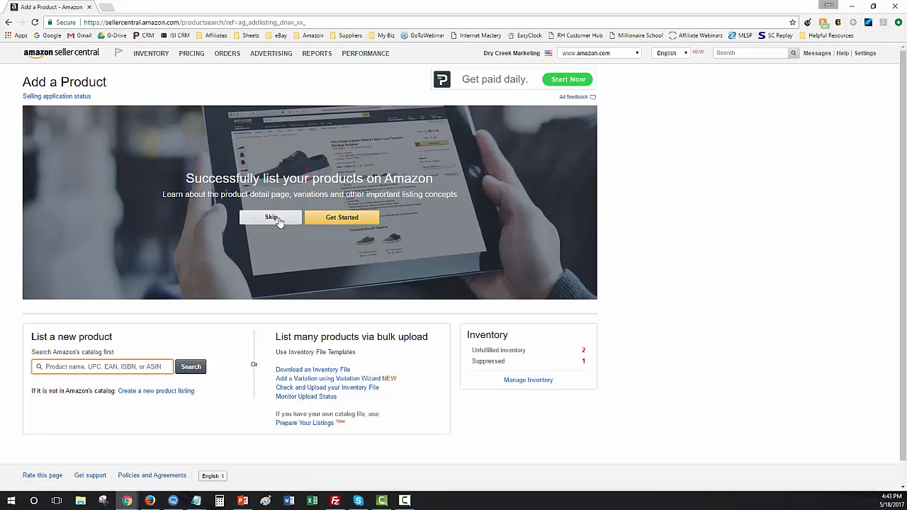
Skip the listing tour banner and focus the catalog search box.
left_click(272, 217)
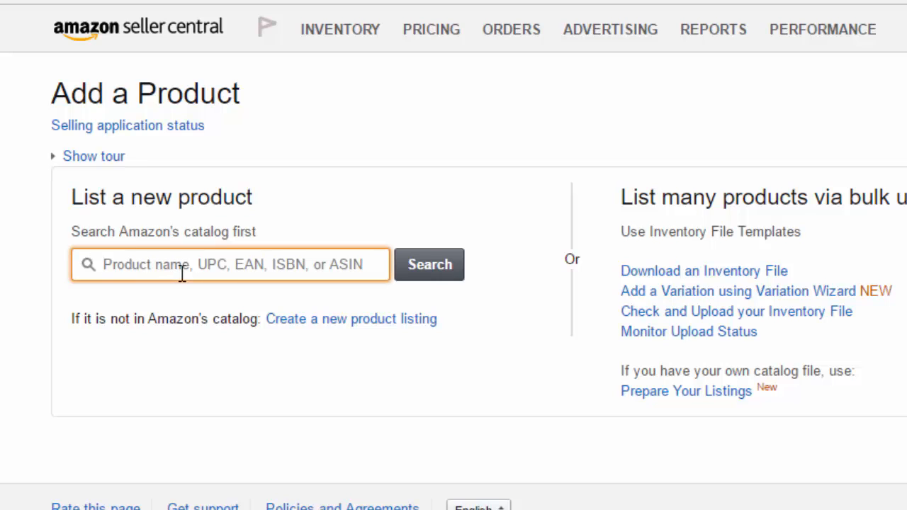
left_click(212, 264)
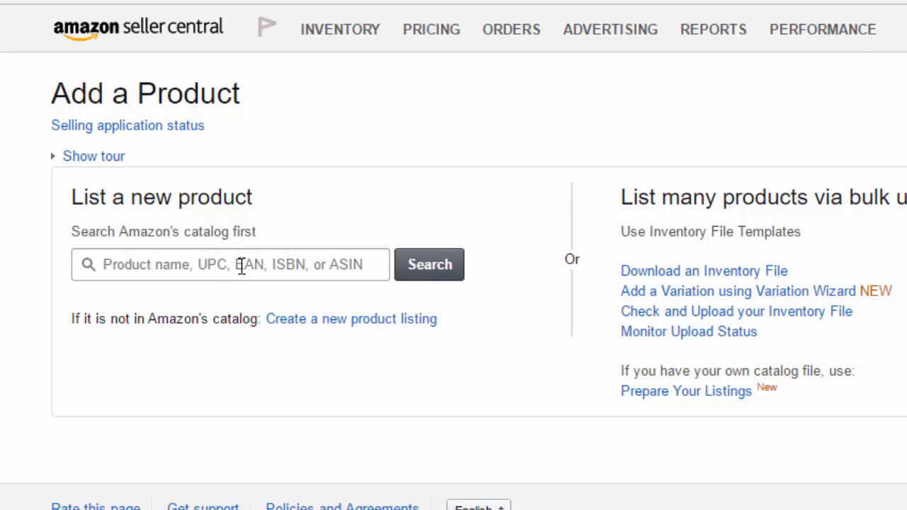
mouse_move(366, 265)
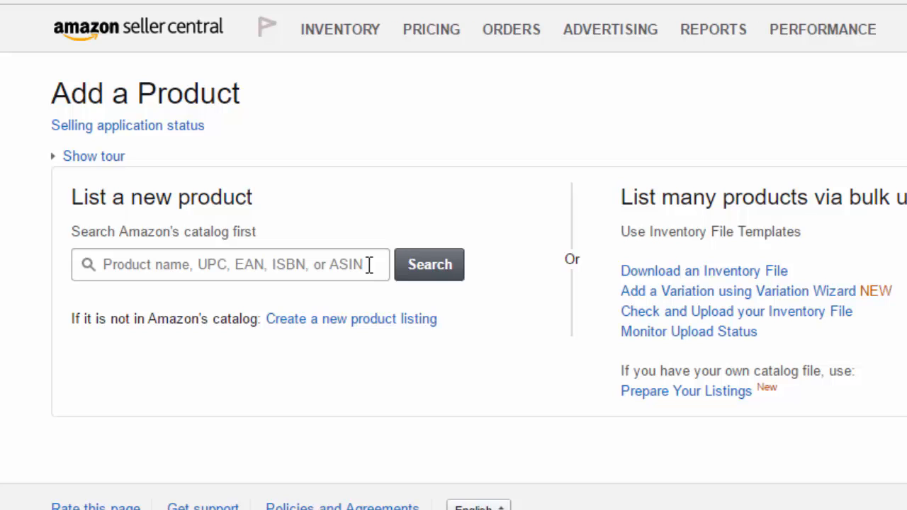
mouse_move(130, 311)
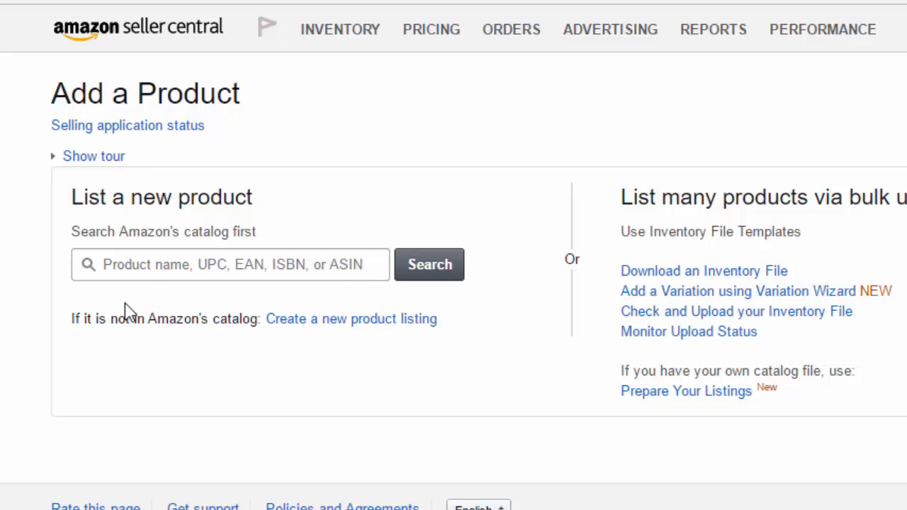
Search Amazon's catalog for 'insignia bluetooth speaker'.
left_click(230, 265)
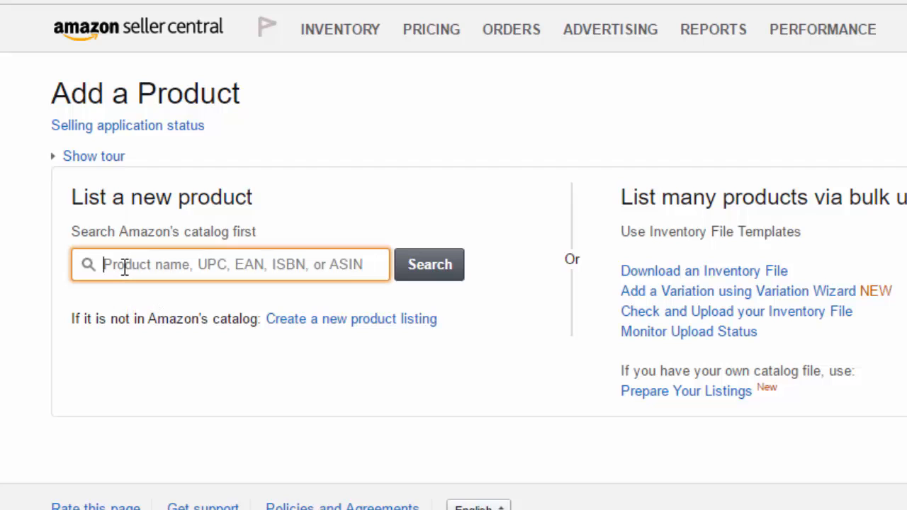
type("insignia")
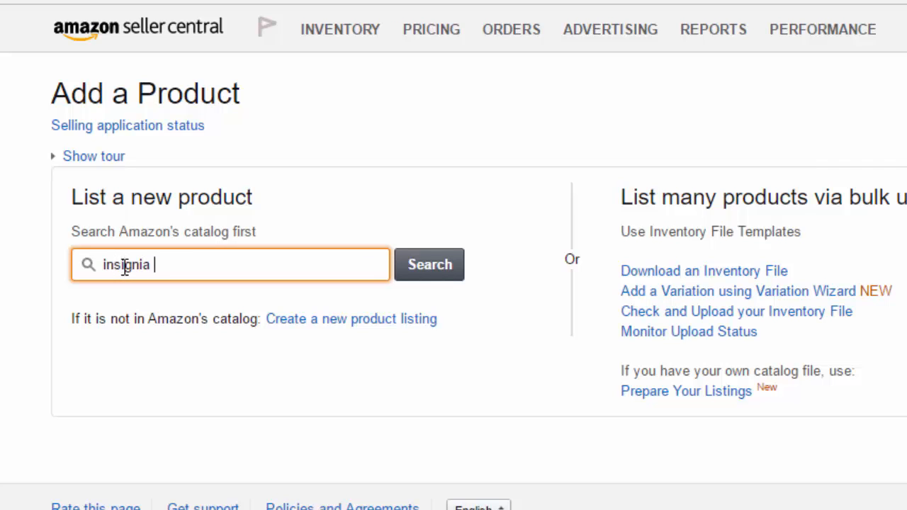
type("bluetooth")
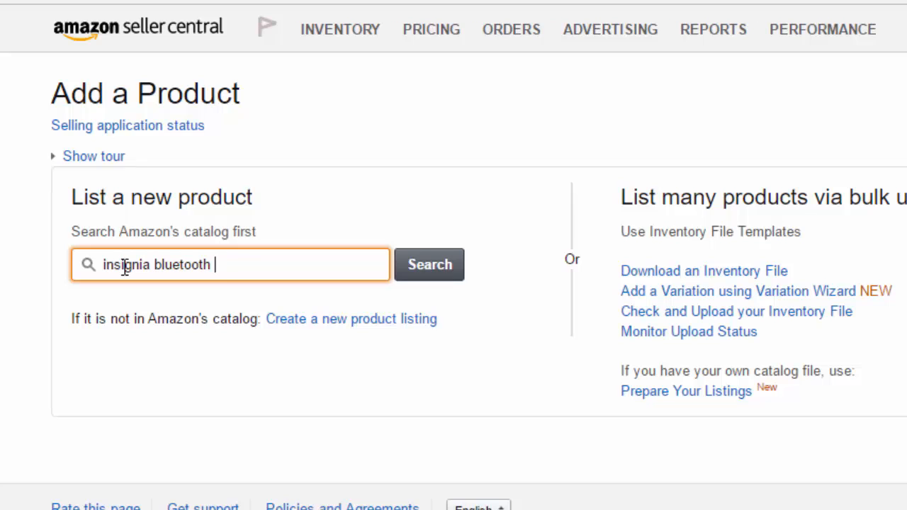
type("spearke")
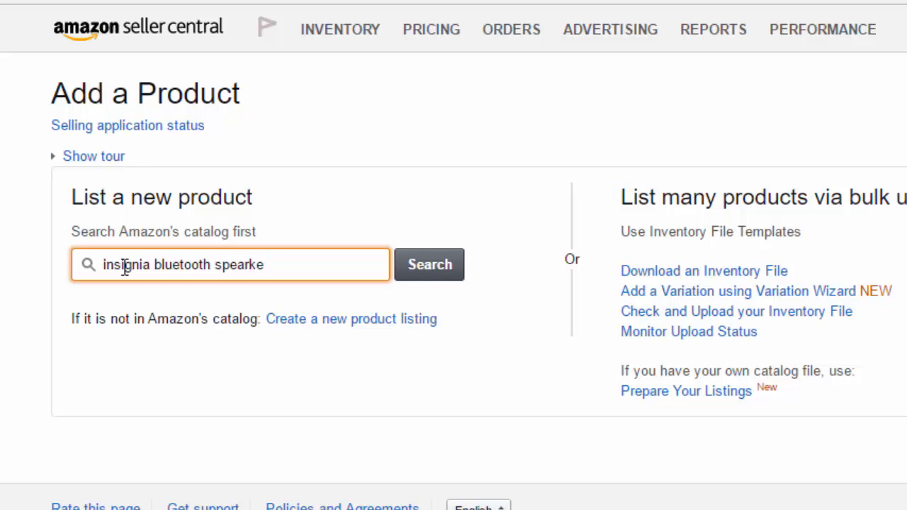
type("r")
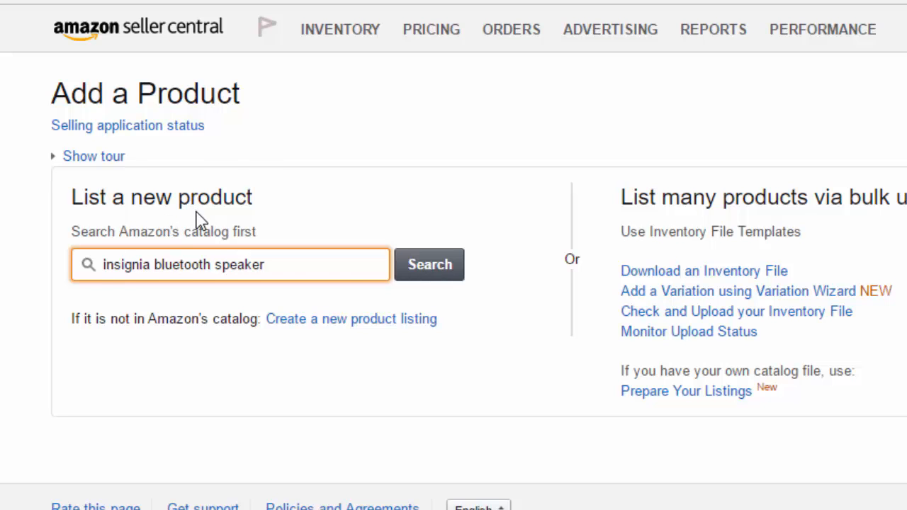
left_click(429, 265)
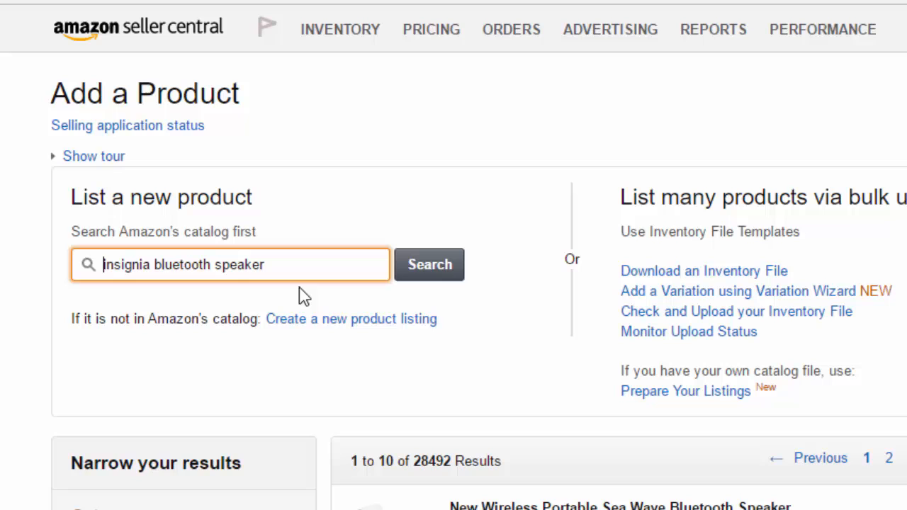
mouse_move(374, 493)
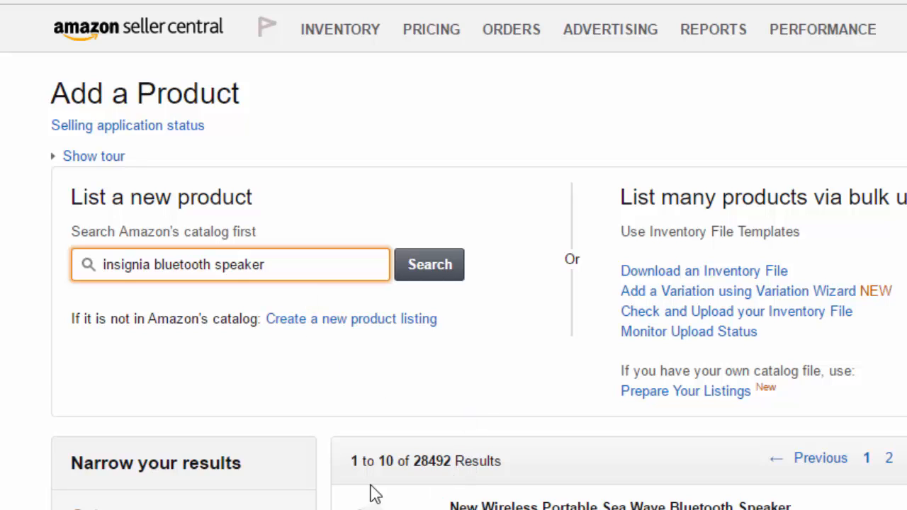
mouse_move(573, 461)
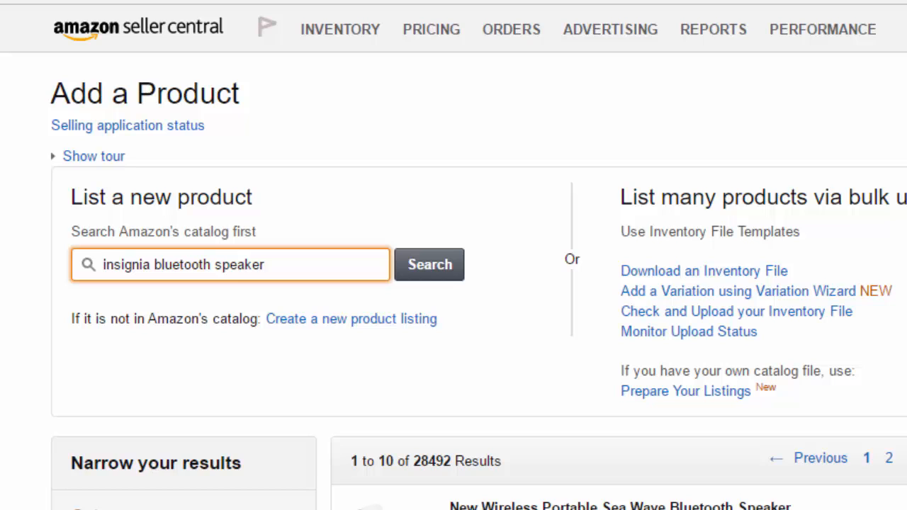
Expand 'Listing limitations apply' on the first Sea Wave speaker result to show the Sell yours button.
scroll("down", 3)
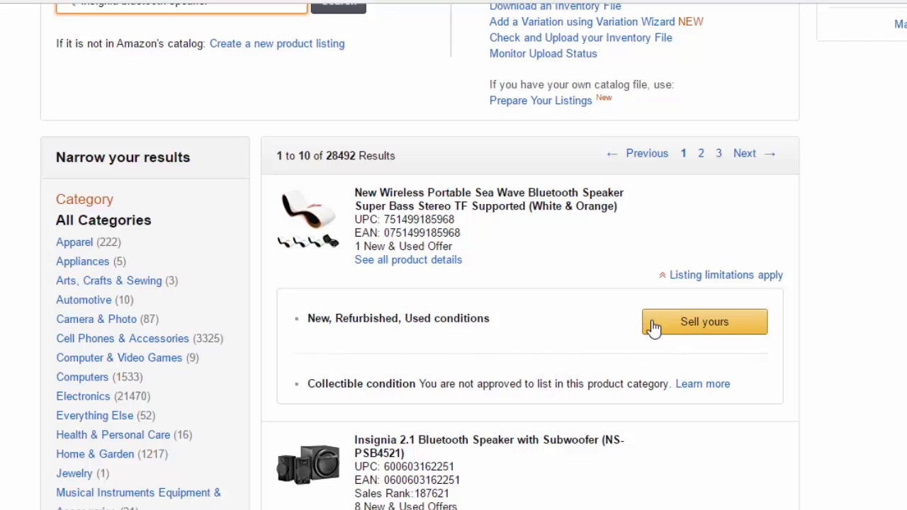
mouse_move(686, 334)
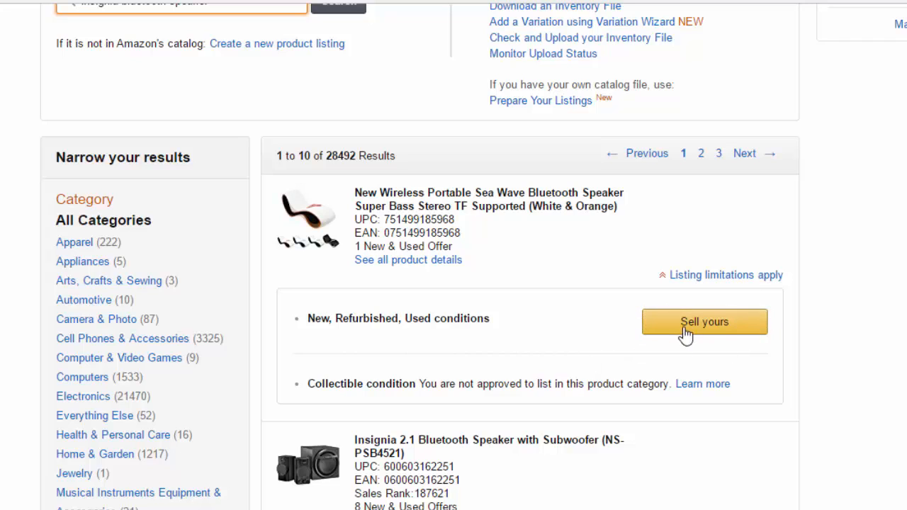
mouse_move(677, 337)
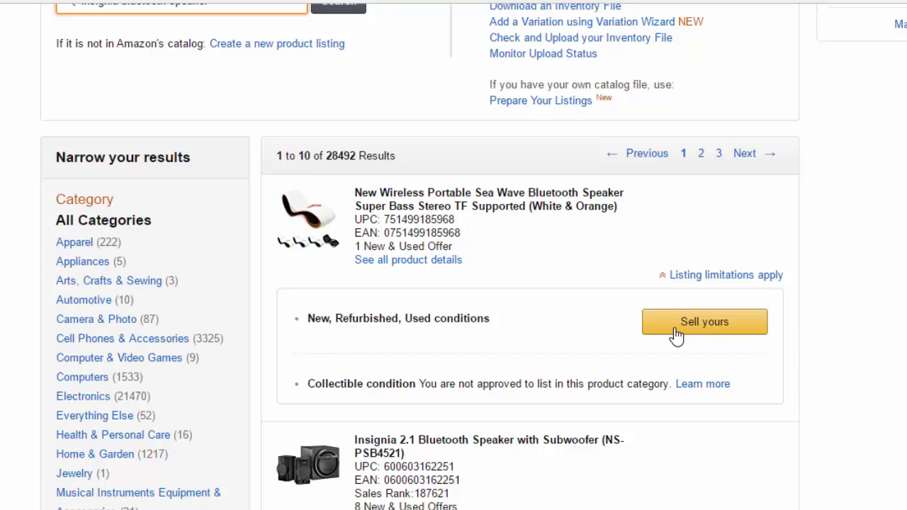
mouse_move(644, 345)
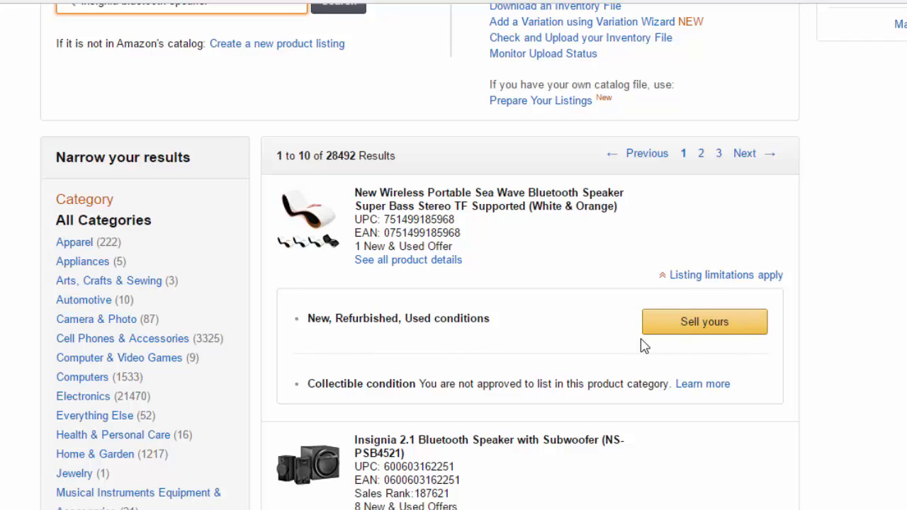
mouse_move(729, 333)
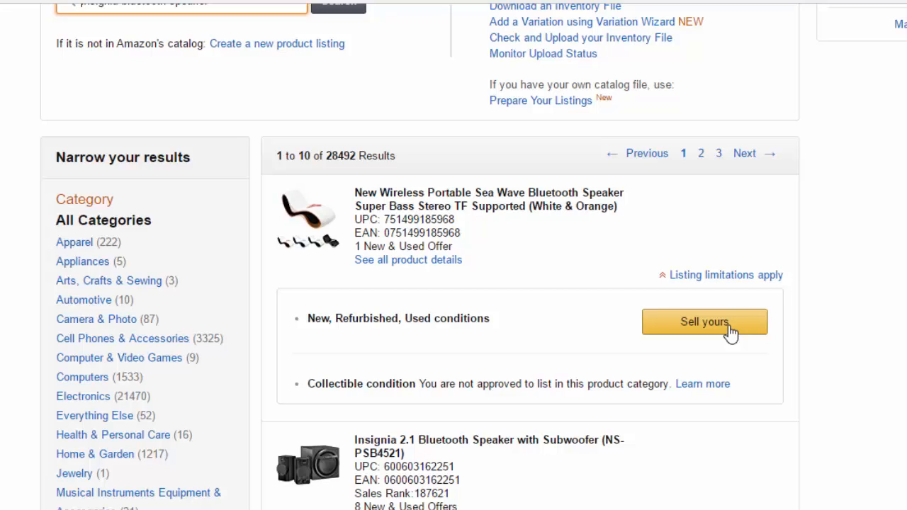
mouse_move(736, 313)
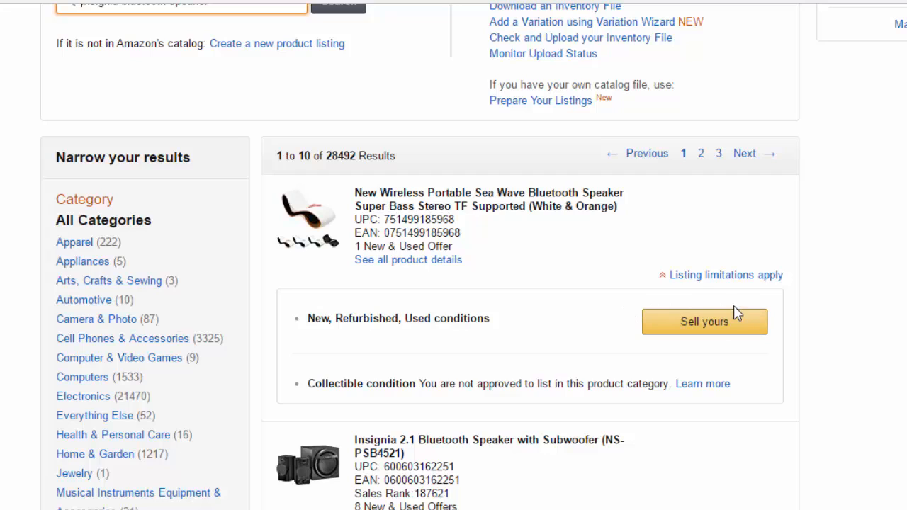
mouse_move(743, 353)
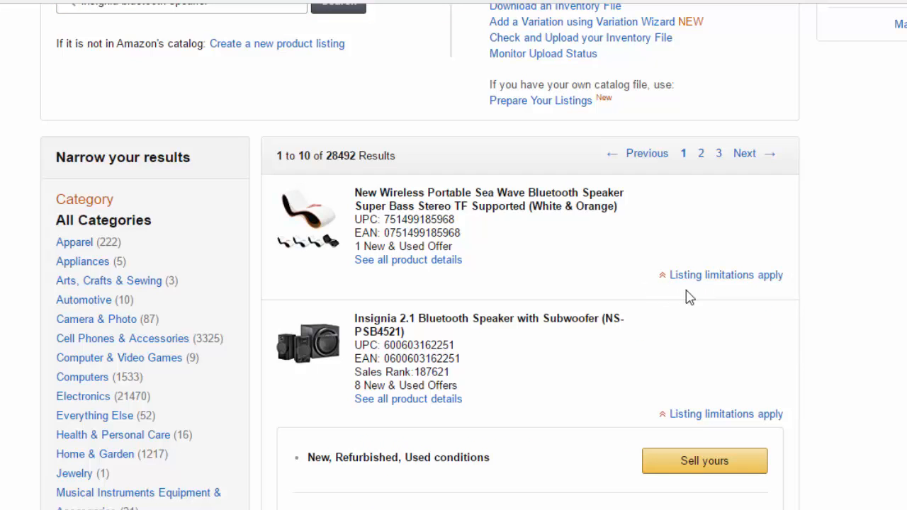
mouse_move(800, 275)
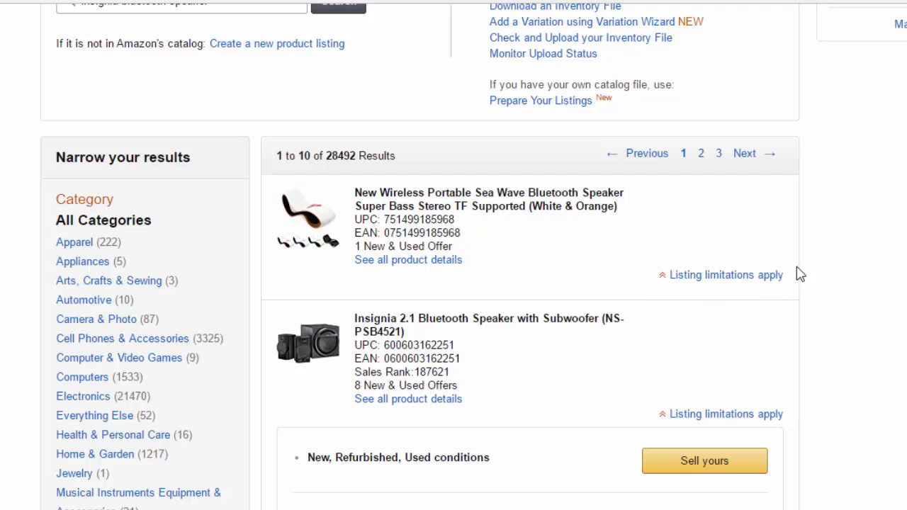
left_click(725, 275)
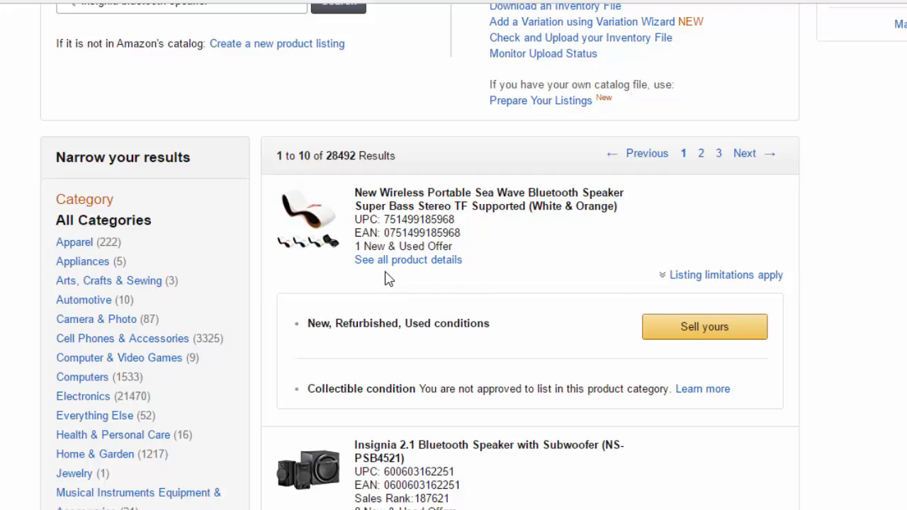
scroll("up", 3)
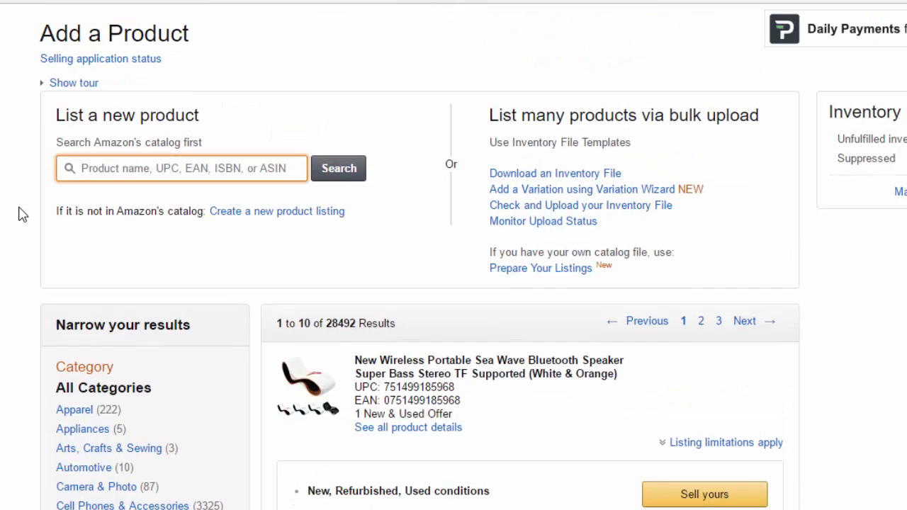
Search the catalog for 'bose bluetooth speaker' to list Bose SoundLink products.
type("bose")
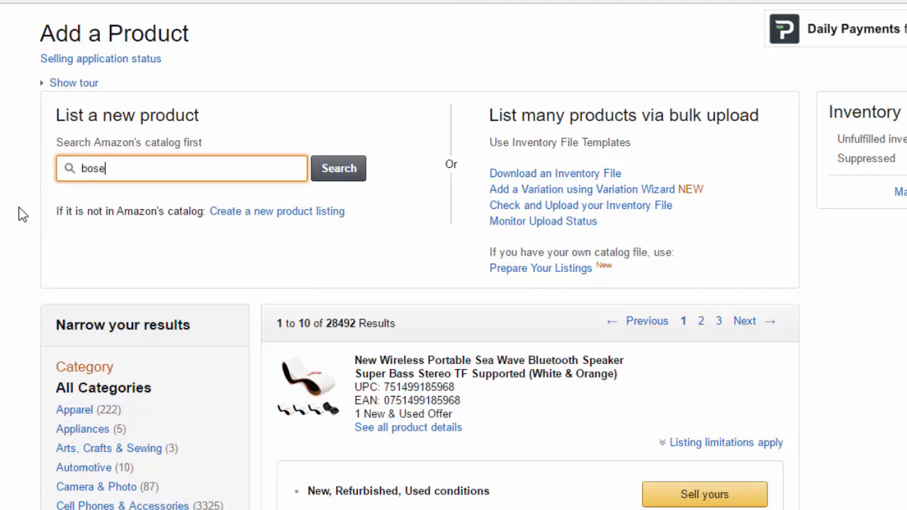
type("bluetooth spea")
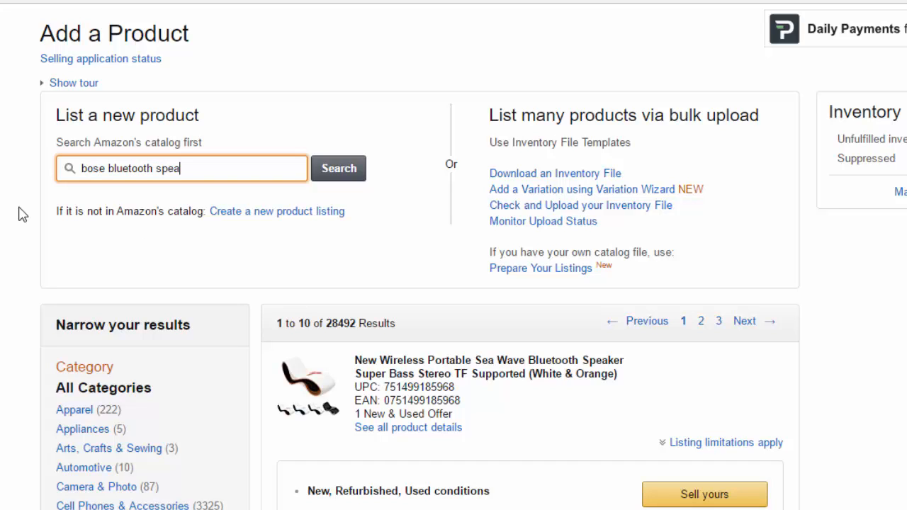
type("ker")
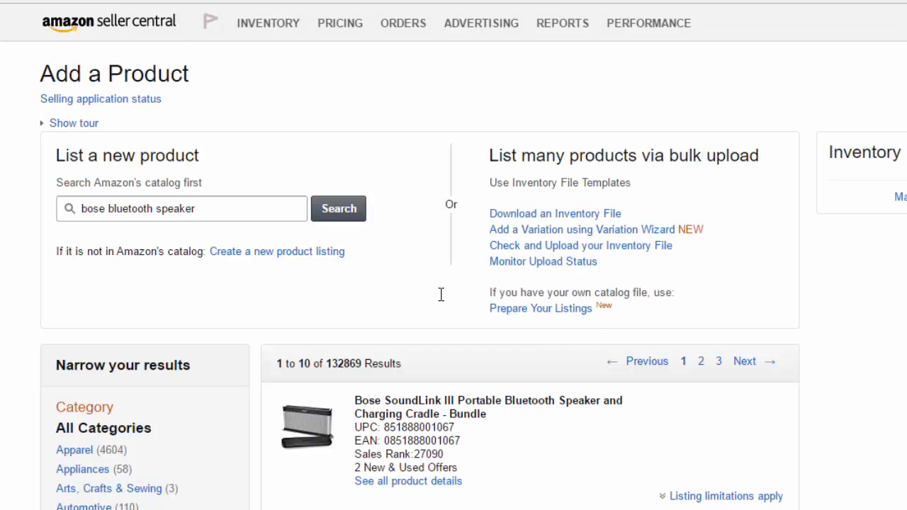
Expand the Bose SoundLink III bundle's listing limitations showing the Request approval button for the brand.
scroll("down", 3)
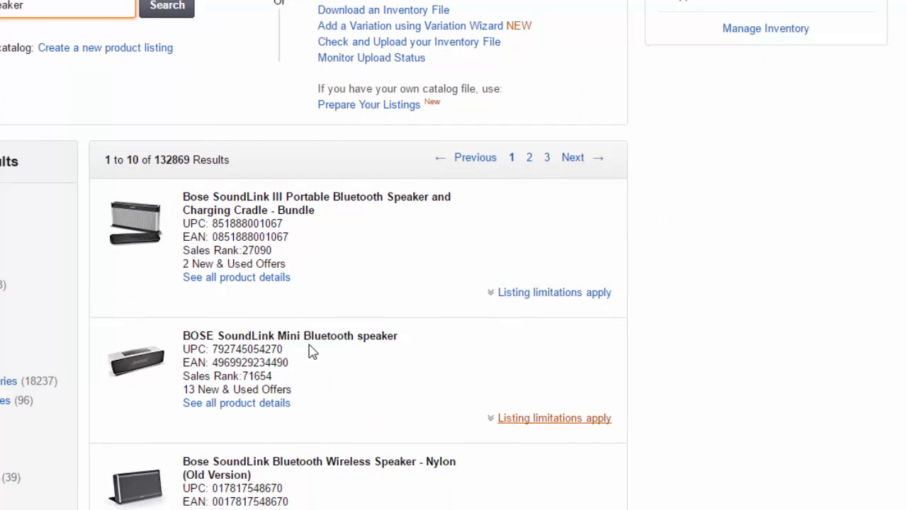
scroll("down", 3)
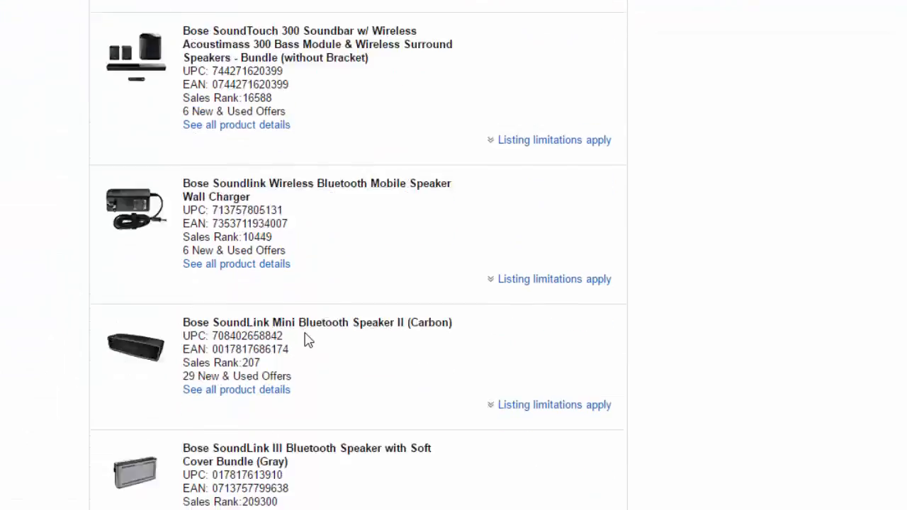
scroll("up", 3)
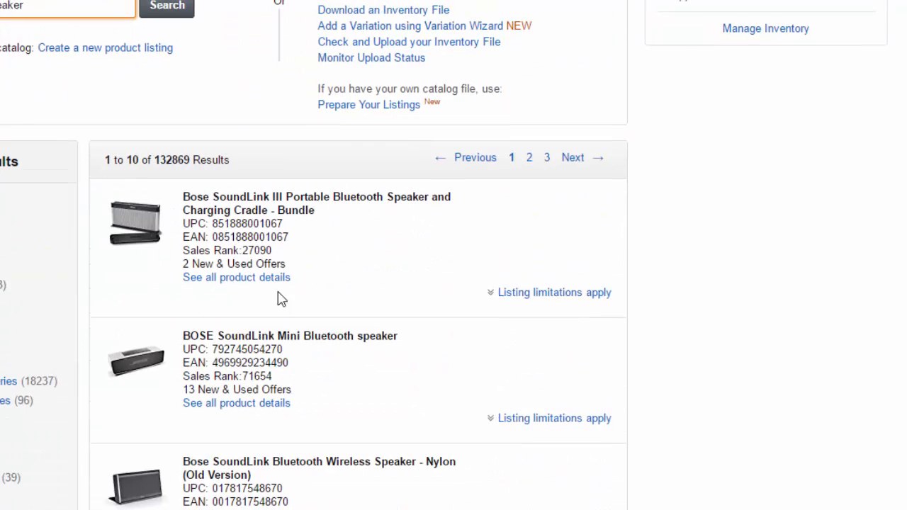
mouse_move(554, 292)
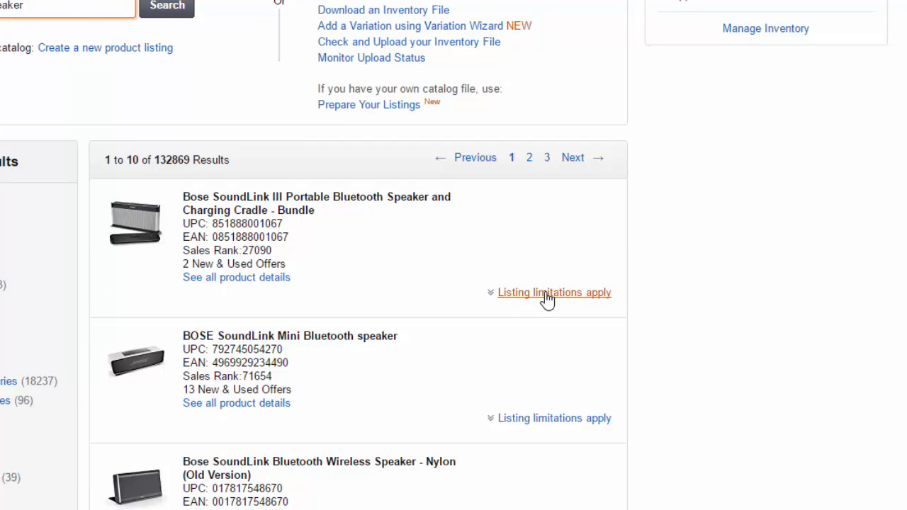
left_click(554, 291)
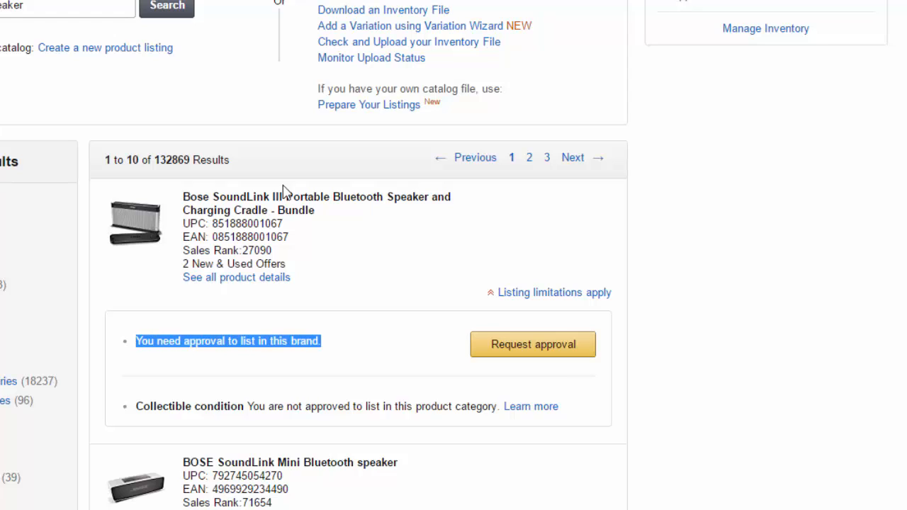
mouse_move(113, 244)
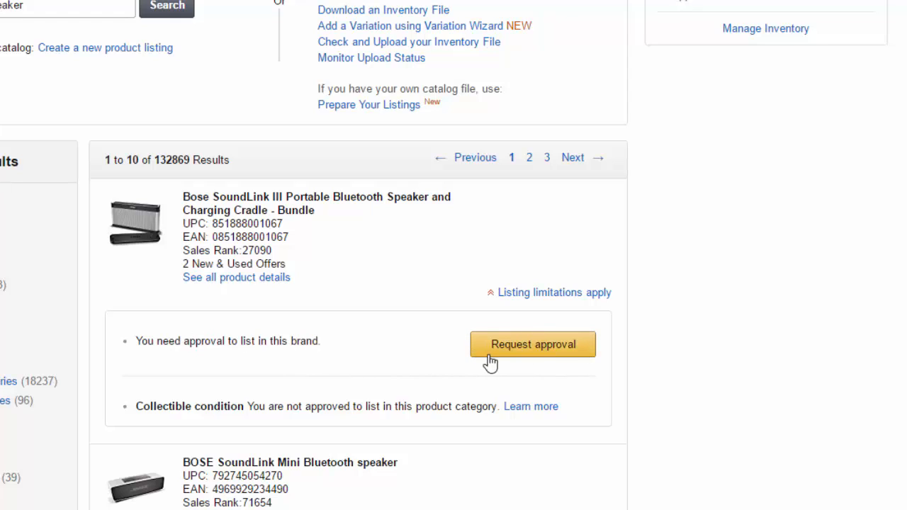
mouse_move(503, 349)
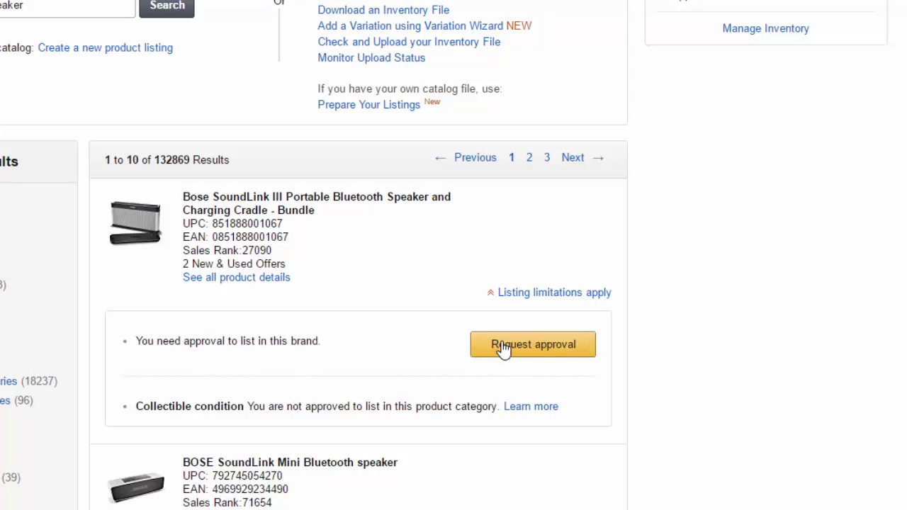
mouse_move(445, 348)
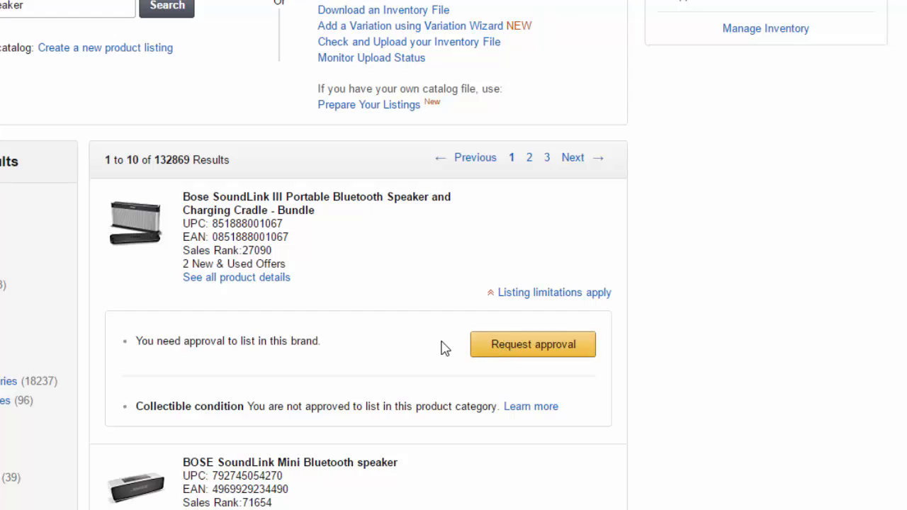
mouse_move(460, 360)
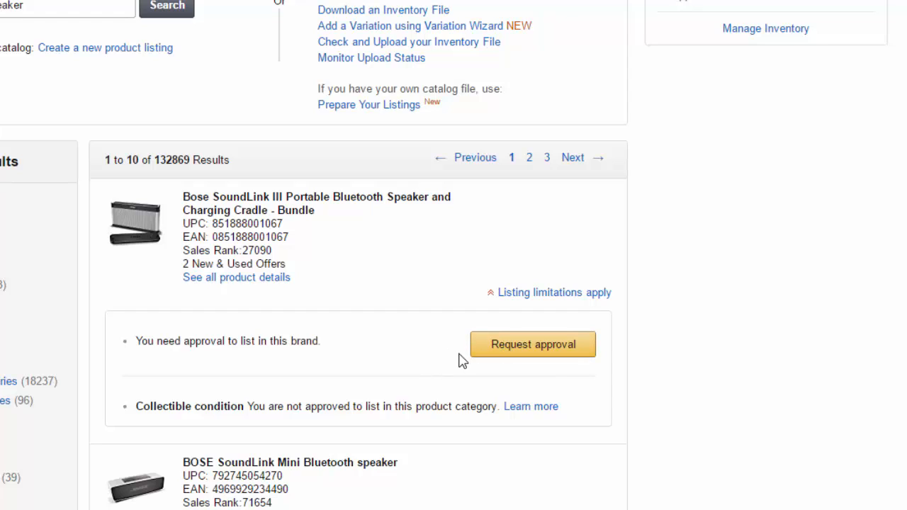
mouse_move(513, 345)
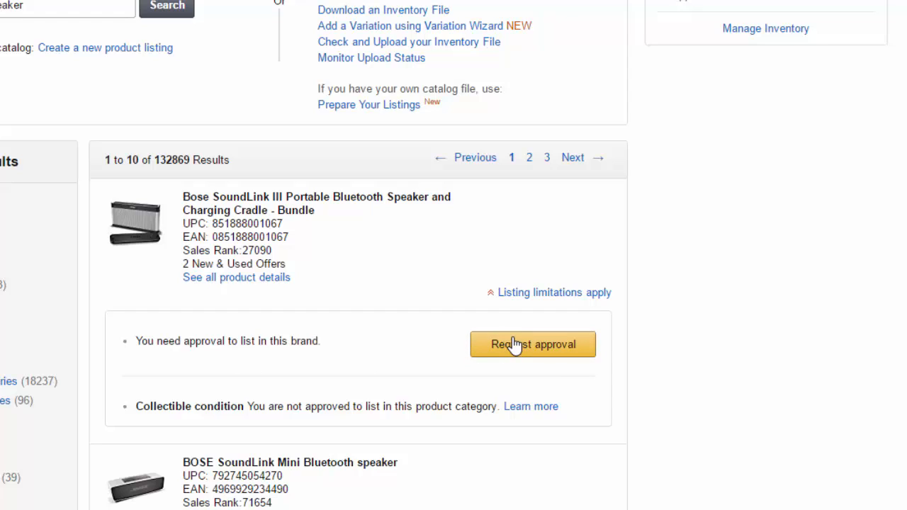
mouse_move(461, 355)
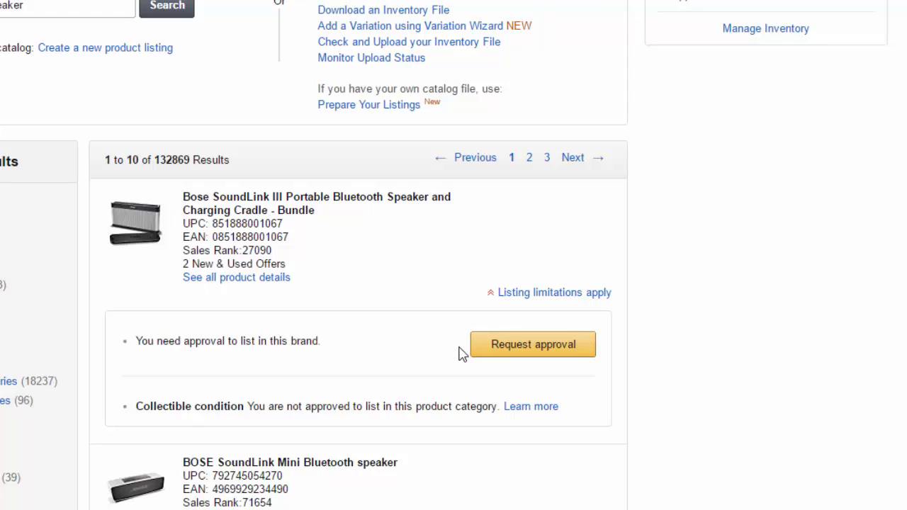
mouse_move(191, 196)
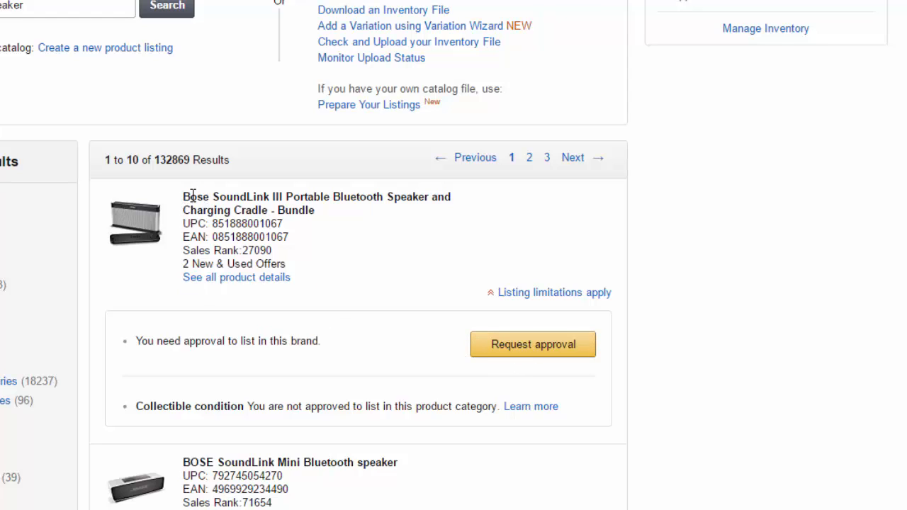
mouse_move(337, 358)
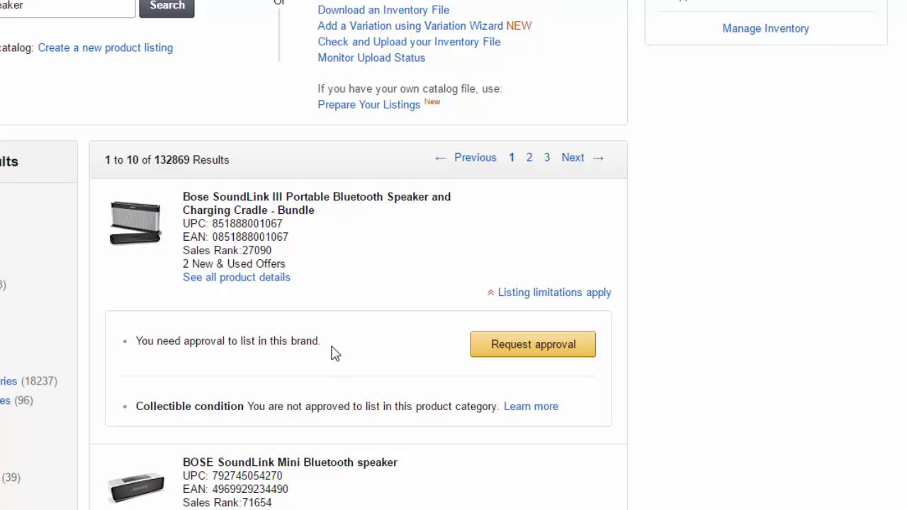
double_click(307, 340)
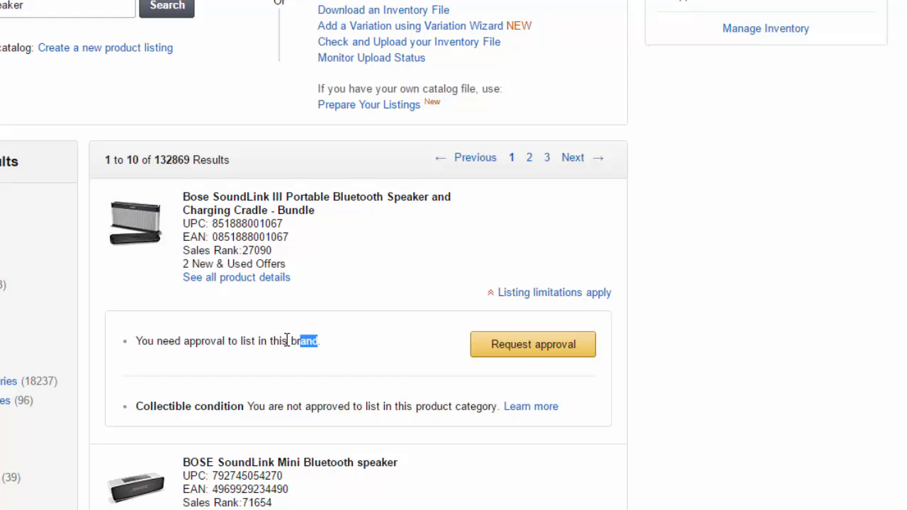
mouse_move(320, 320)
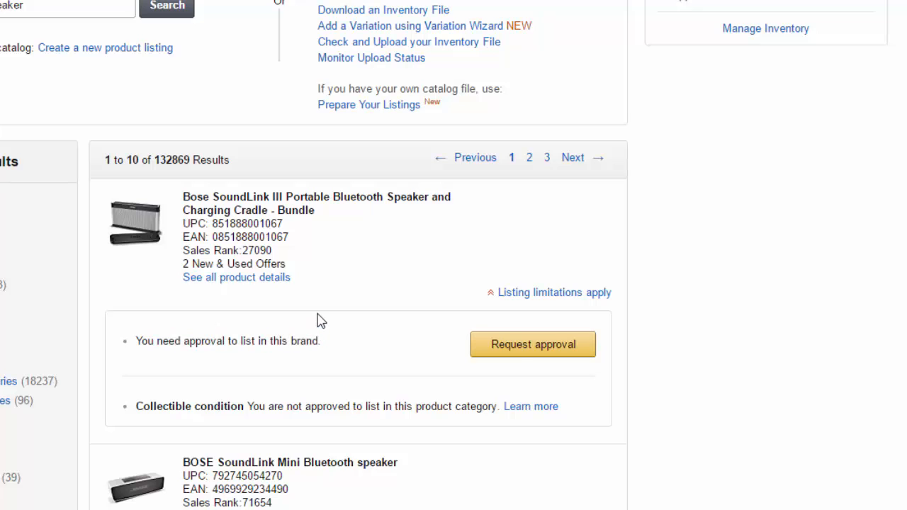
scroll("up", 3)
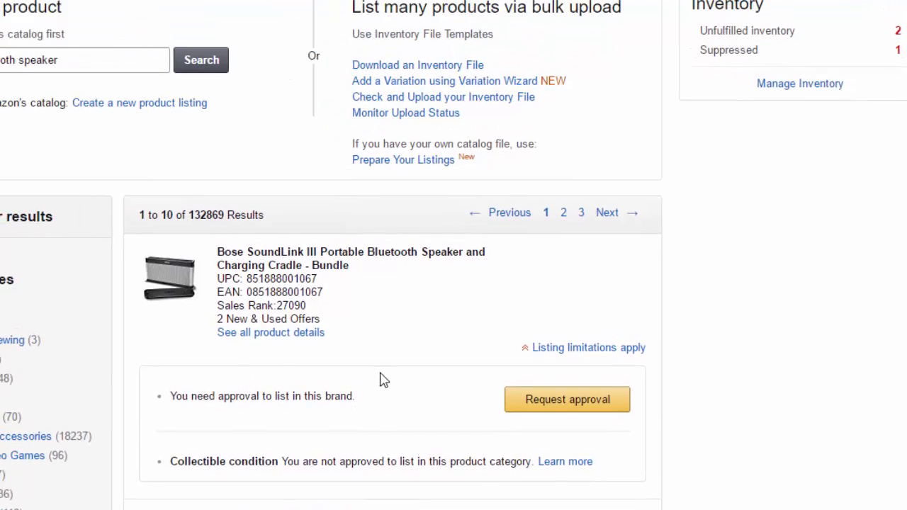
scroll("up", 3)
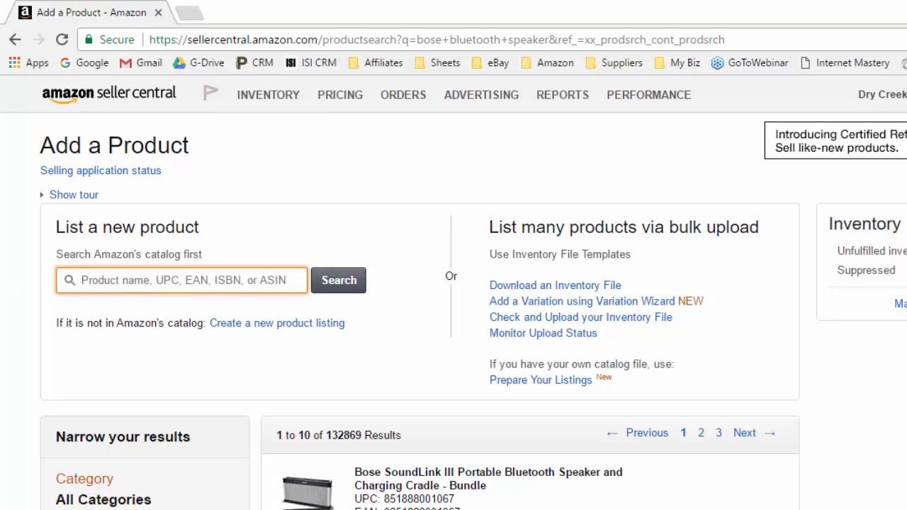
Search the catalog for 'renew lotion melaleuca' to list Melaleuca Renew products.
left_click(181, 281)
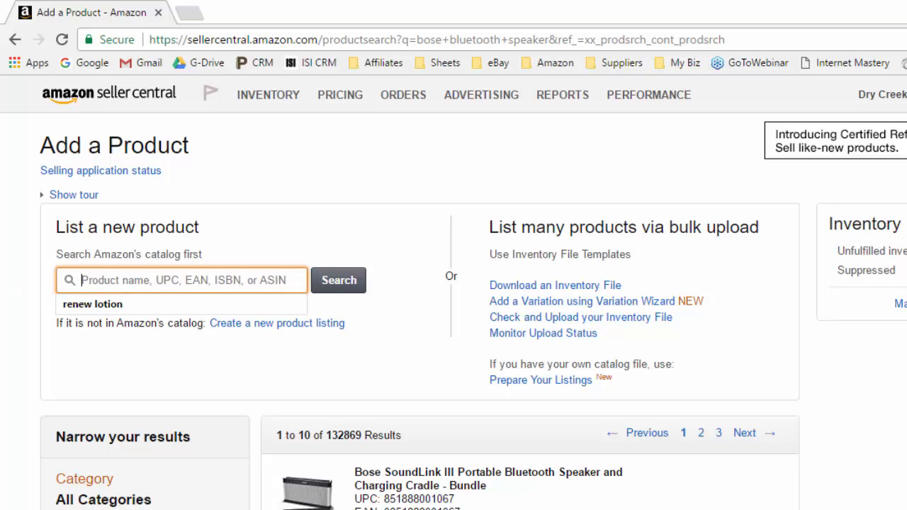
type("renew lotion")
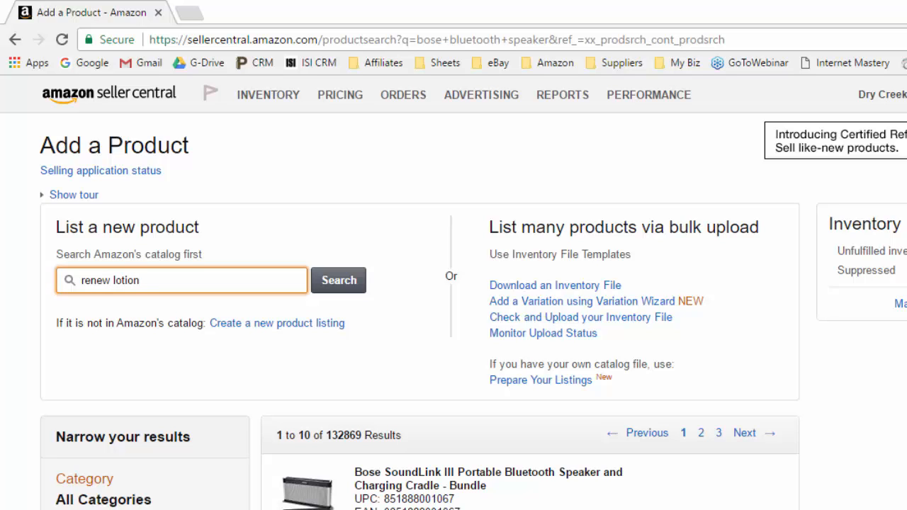
type("melal")
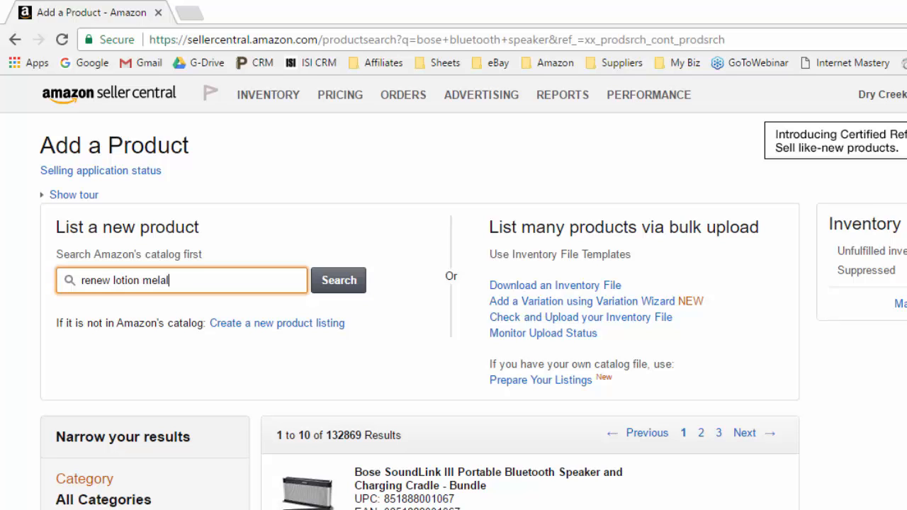
type("euca")
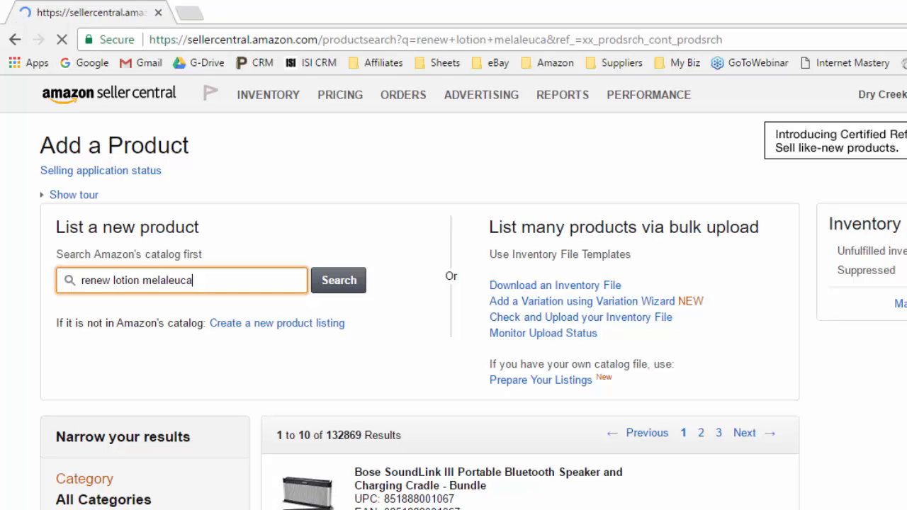
left_click(337, 281)
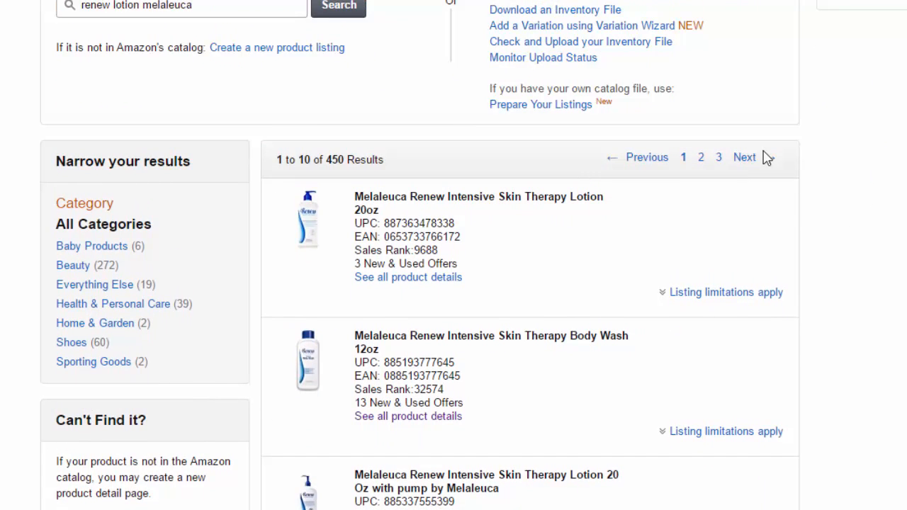
Show the Melaleuca Renew lotion's listing limitations and highlight its Beauty category approval requirement.
scroll("down", 3)
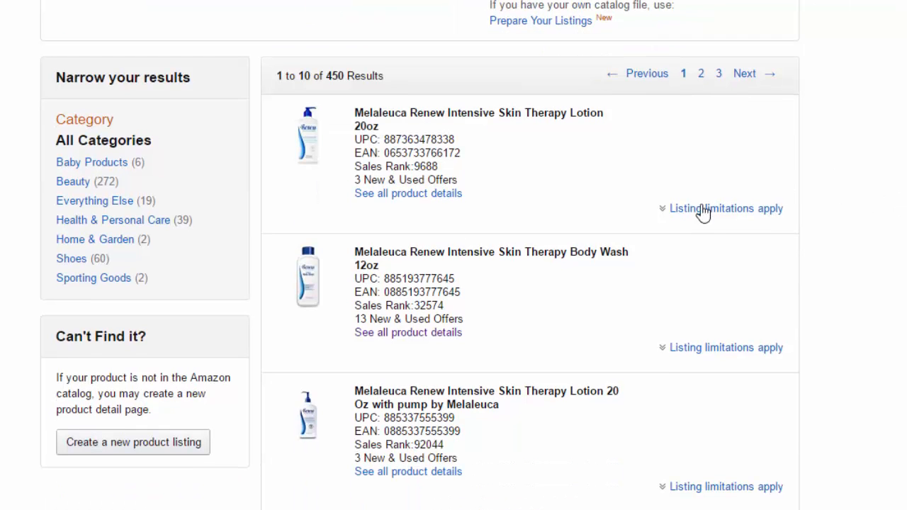
mouse_move(408, 256)
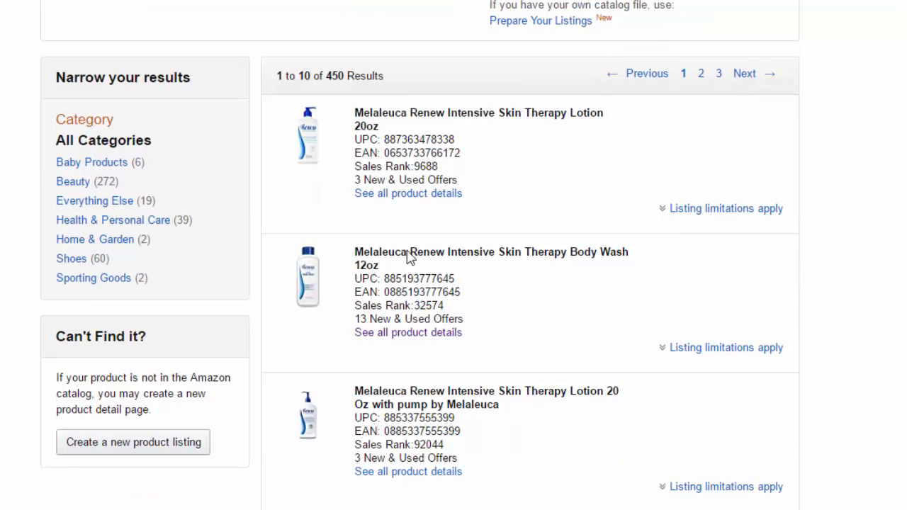
mouse_move(725, 208)
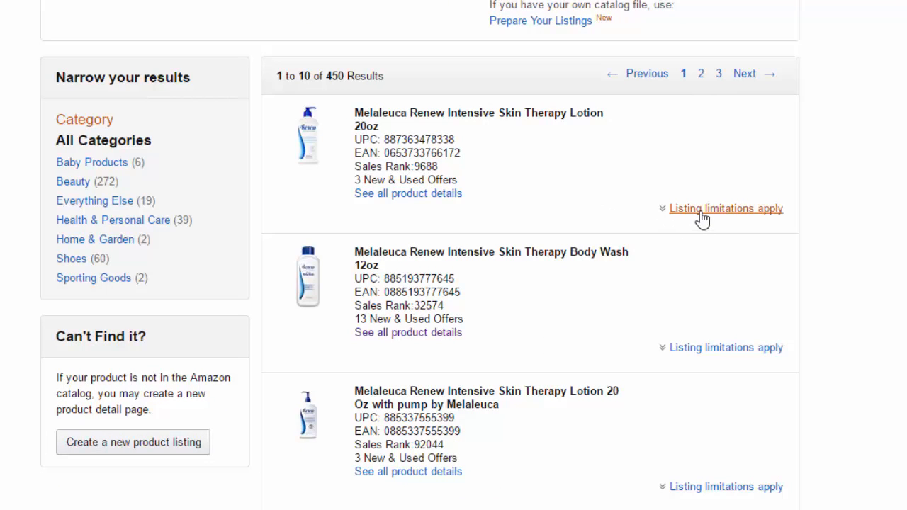
left_click(726, 208)
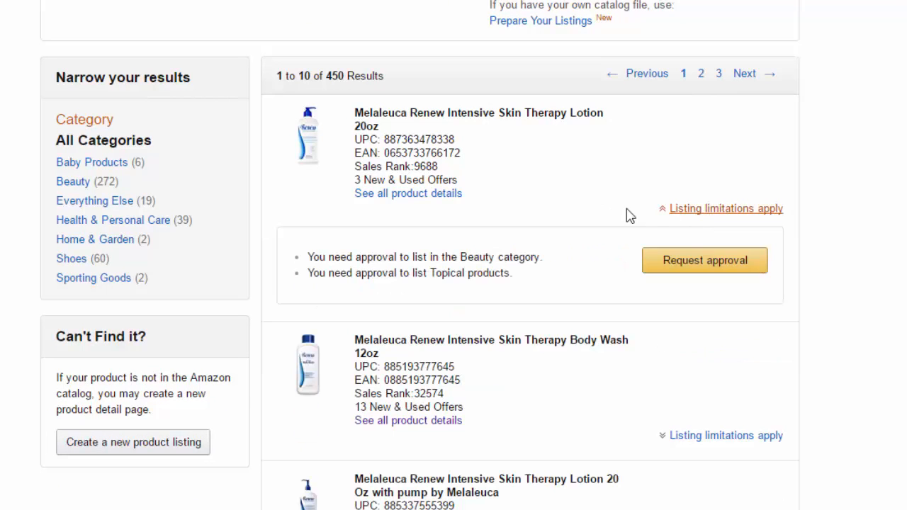
mouse_move(501, 305)
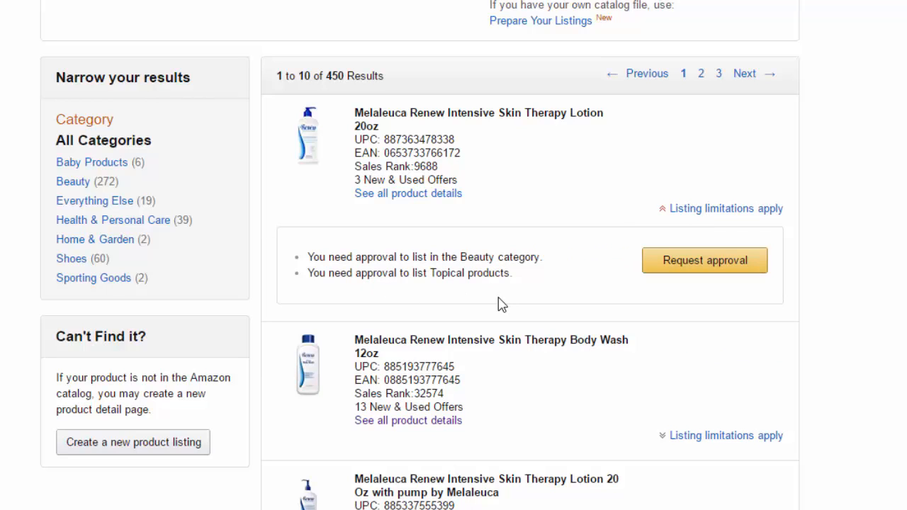
mouse_move(298, 266)
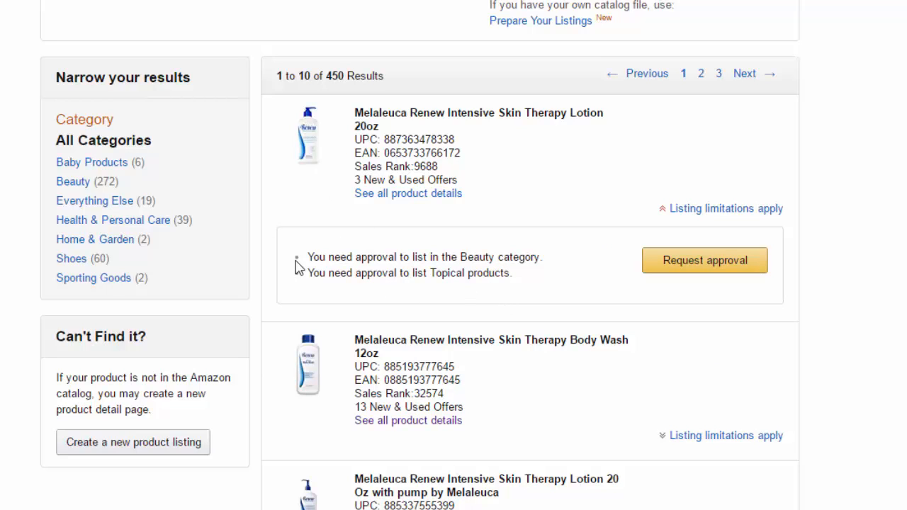
left_click_drag(306, 257, 414, 257)
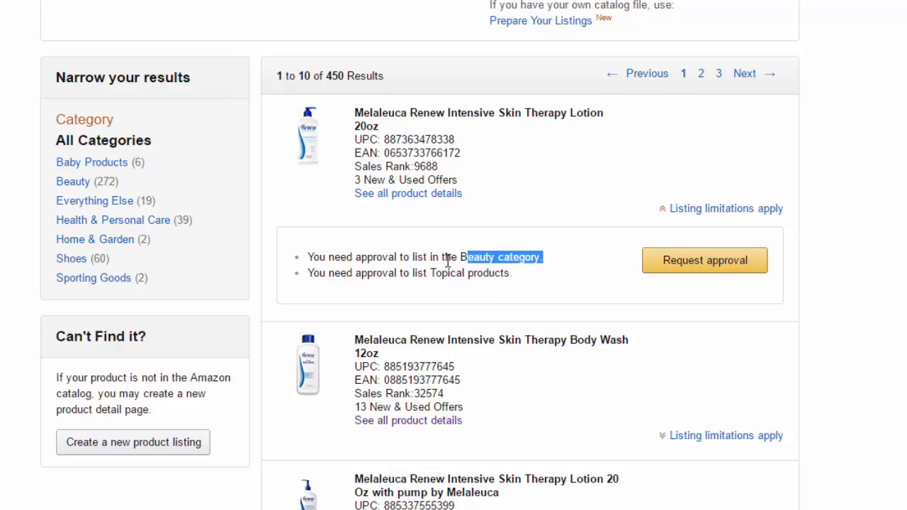
left_click_drag(460, 257, 361, 257)
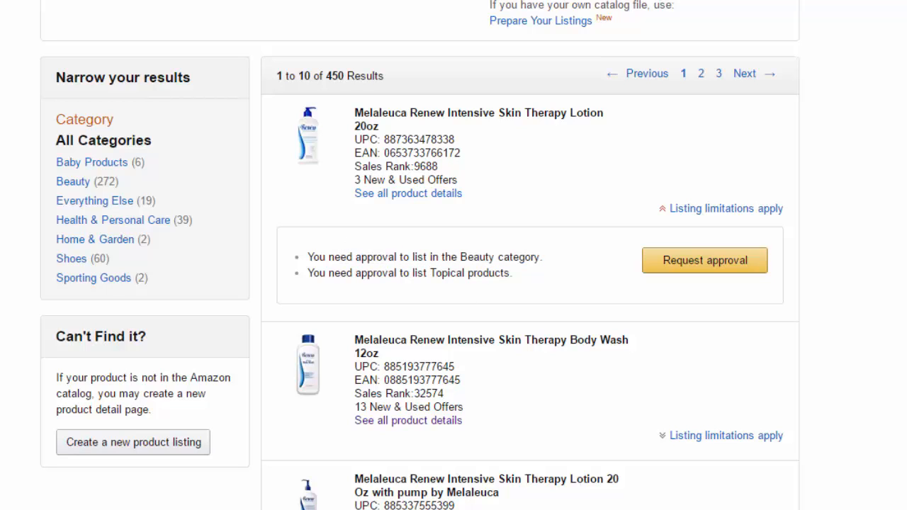
scroll("up", 3)
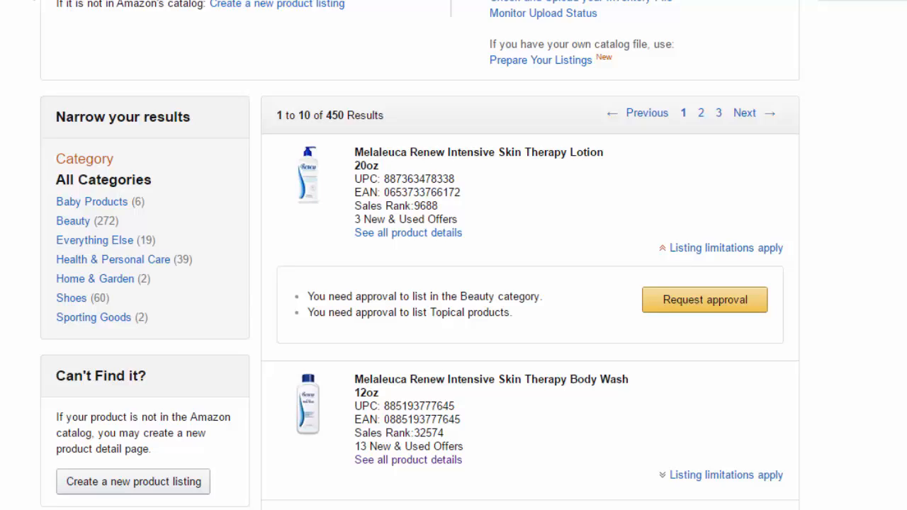
scroll("up", 3)
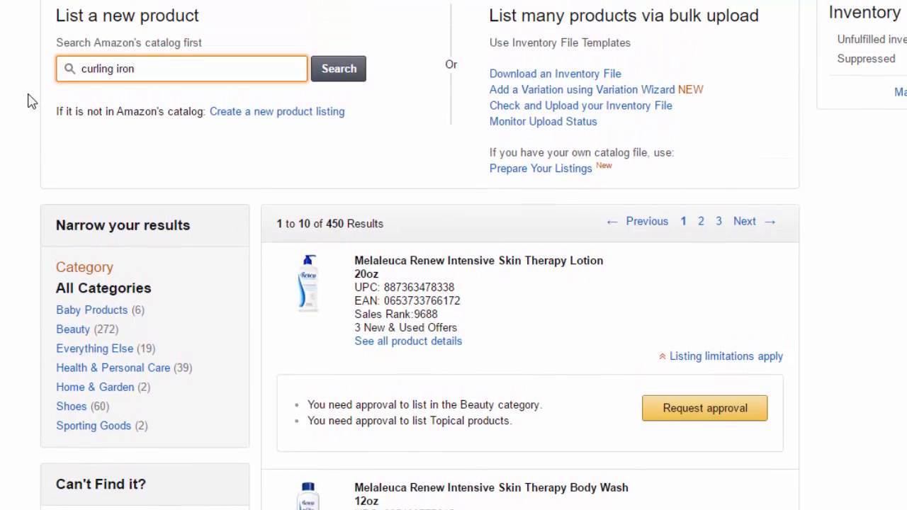
Run the catalog search for 'curling iron' and locate the Hot Tools Insta-Curl EZ Styler result.
left_click(338, 68)
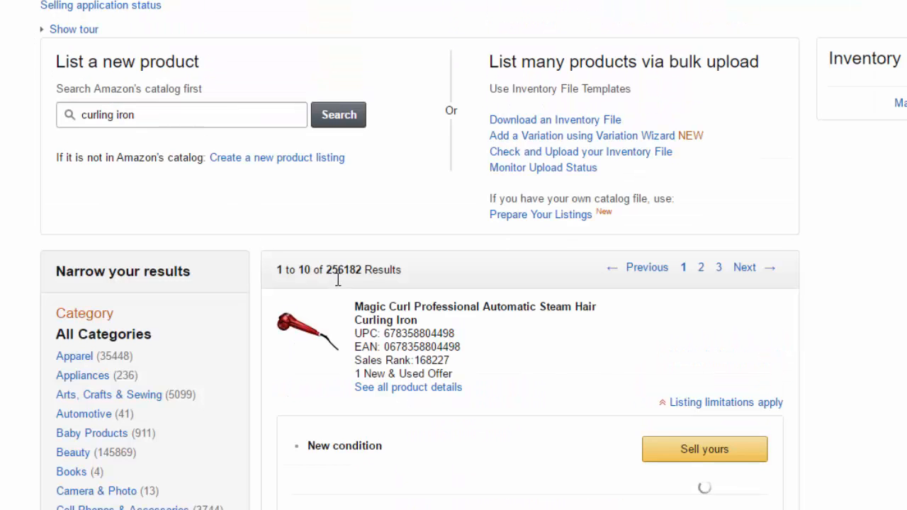
scroll("up", 3)
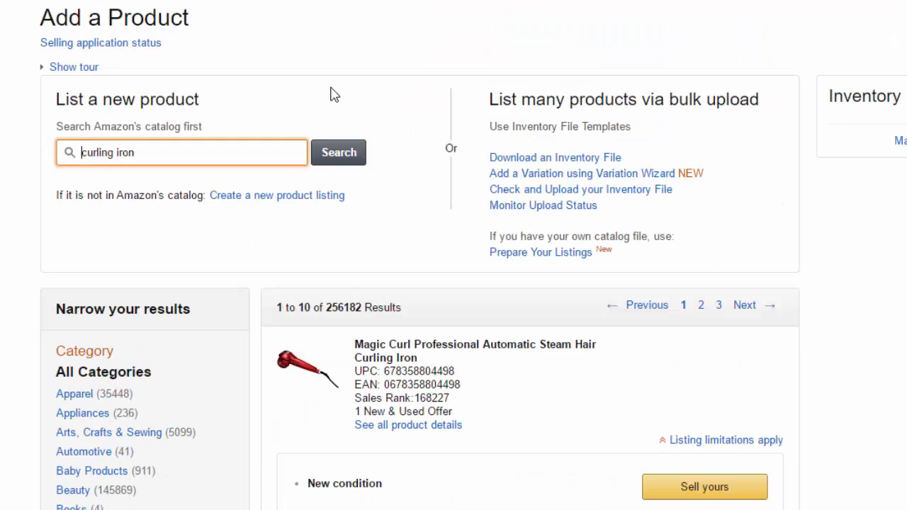
mouse_move(326, 343)
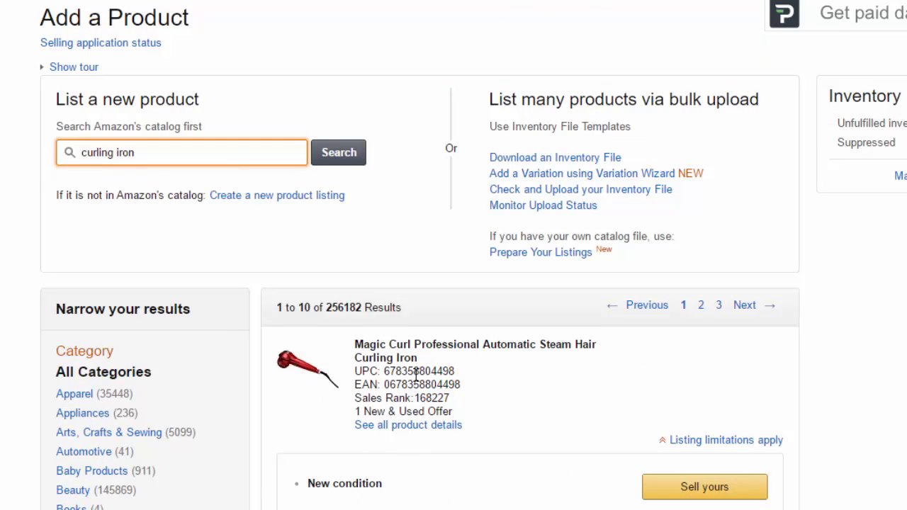
scroll("down", 3)
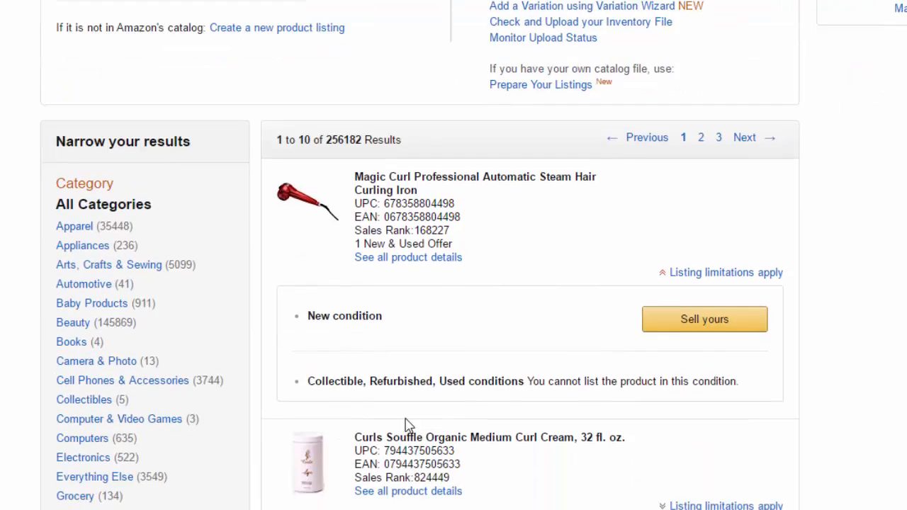
scroll("down", 3)
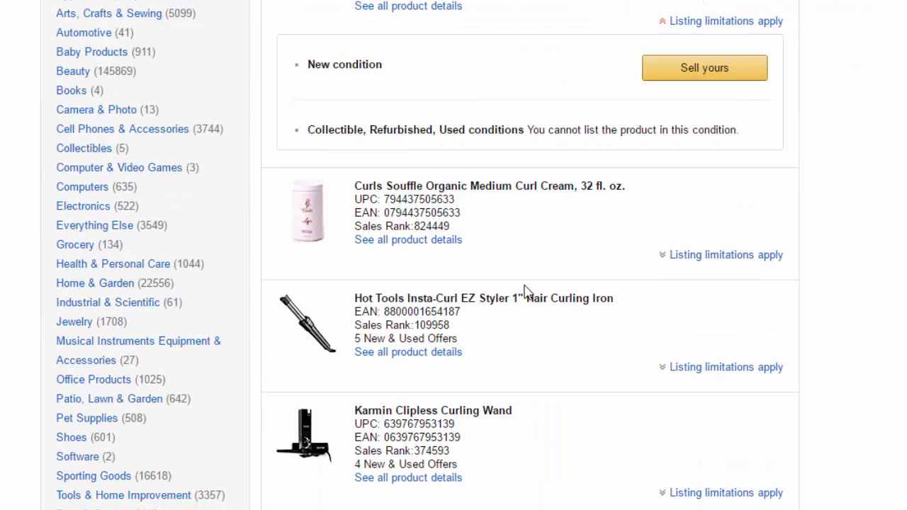
mouse_move(640, 377)
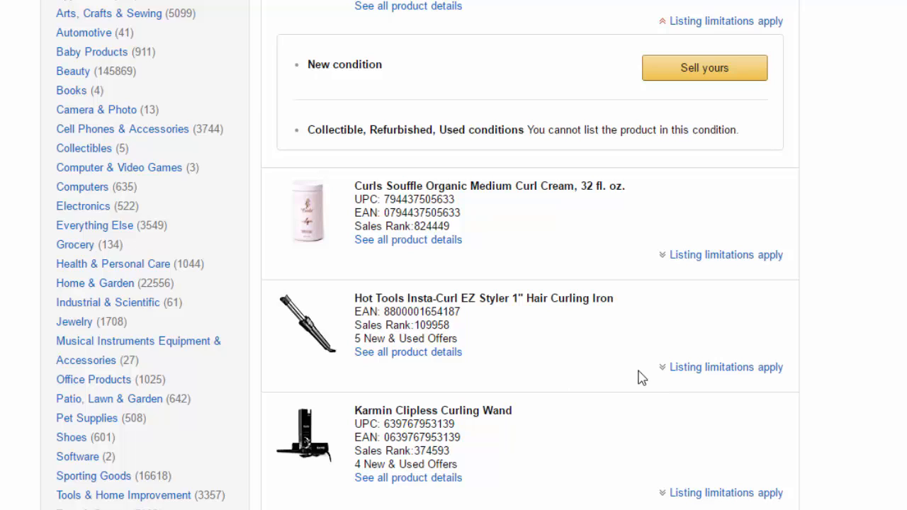
Show the Hot Tools Insta-Curl styler's listing limitations revealing Beauty category approval is required.
left_click(724, 366)
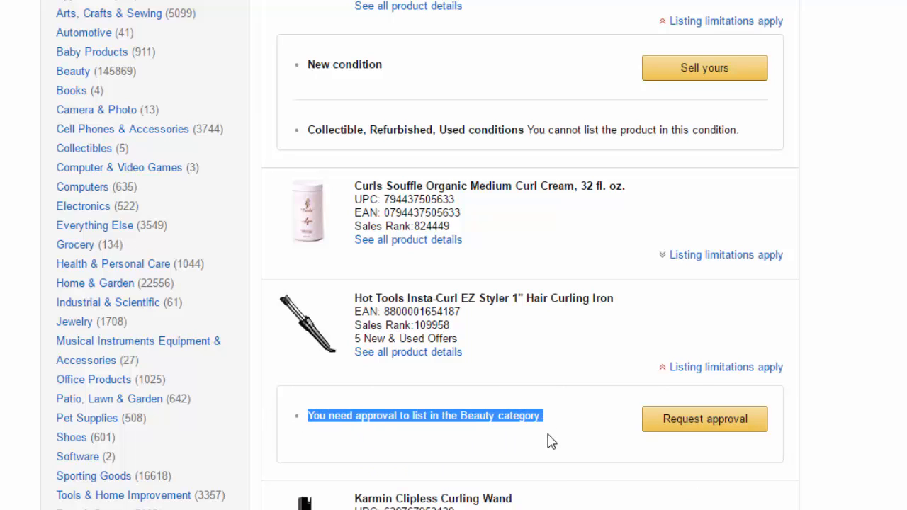
scroll("up", 3)
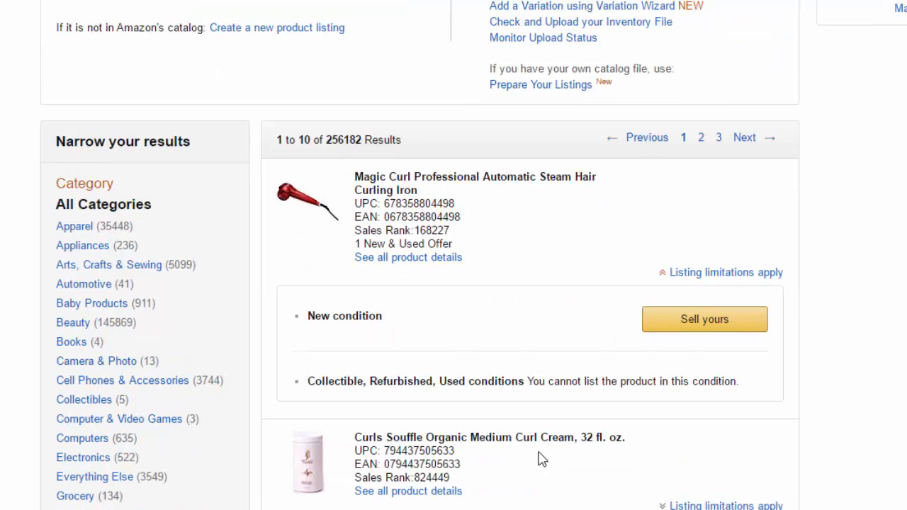
scroll("up", 3)
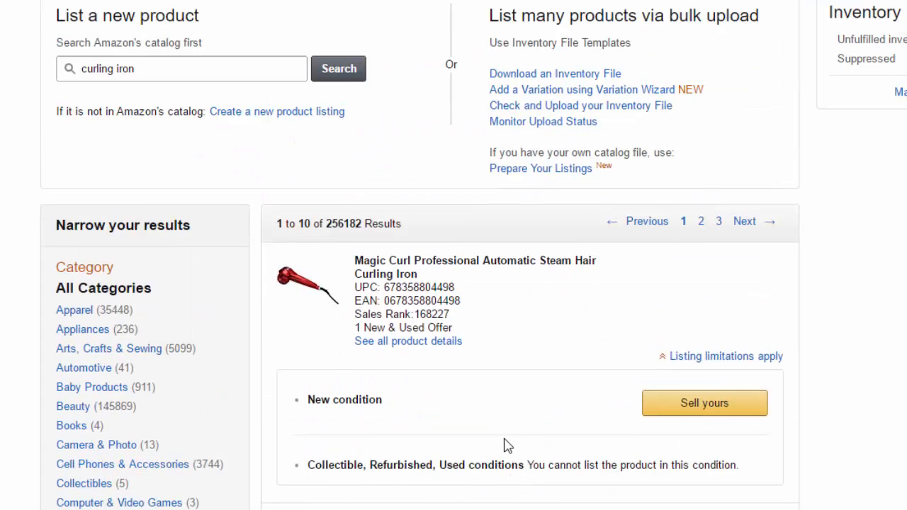
scroll("up", 3)
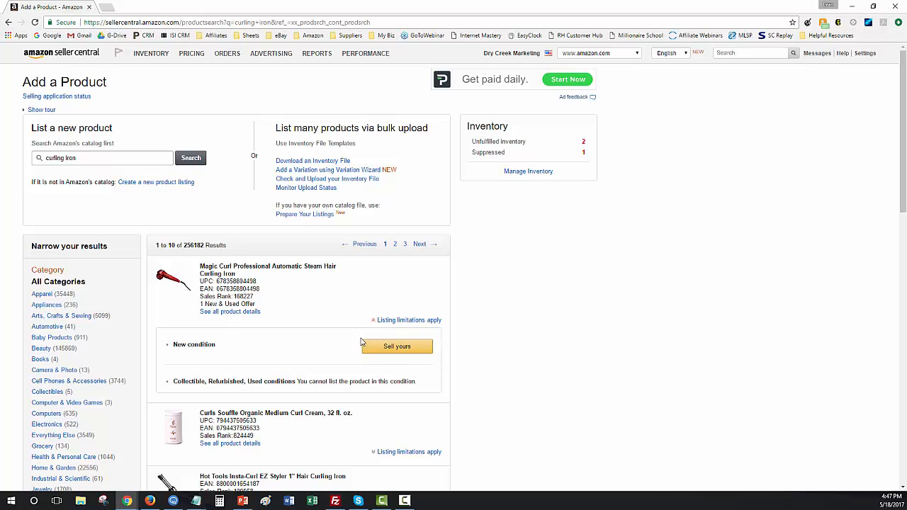
mouse_move(347, 348)
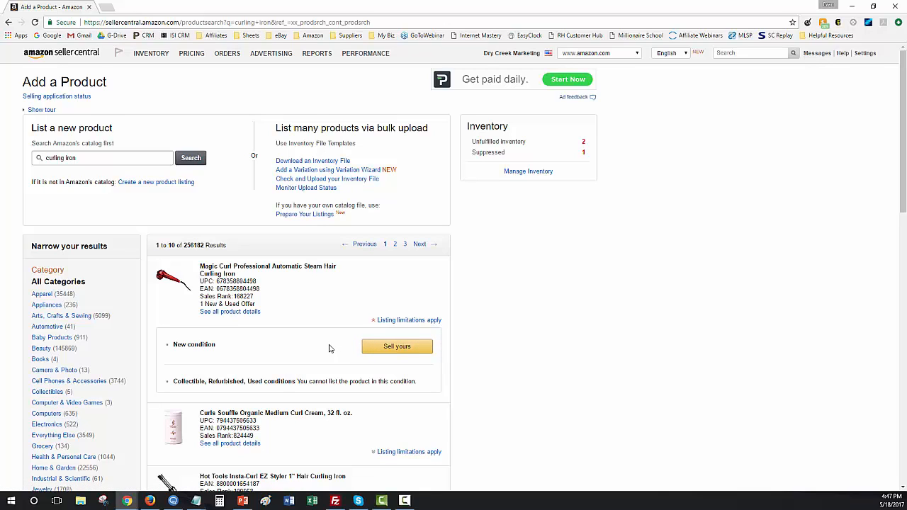
mouse_move(190, 216)
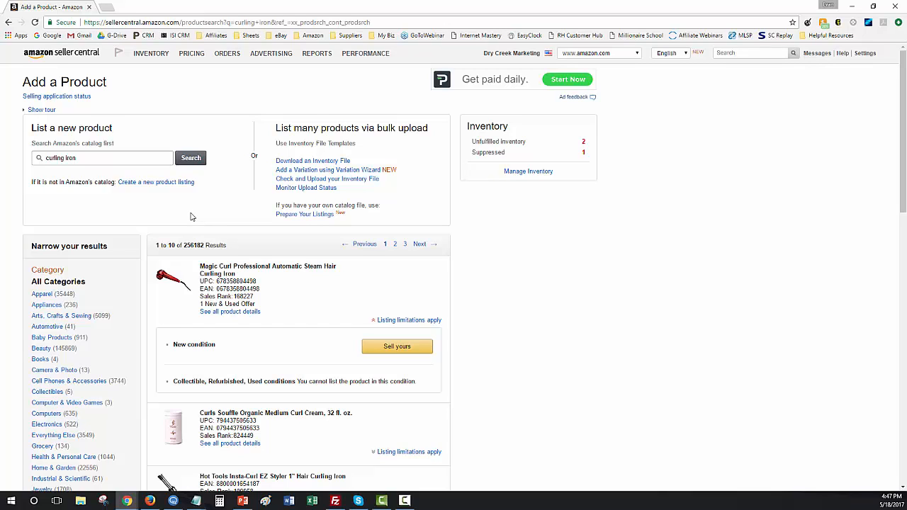
mouse_move(198, 220)
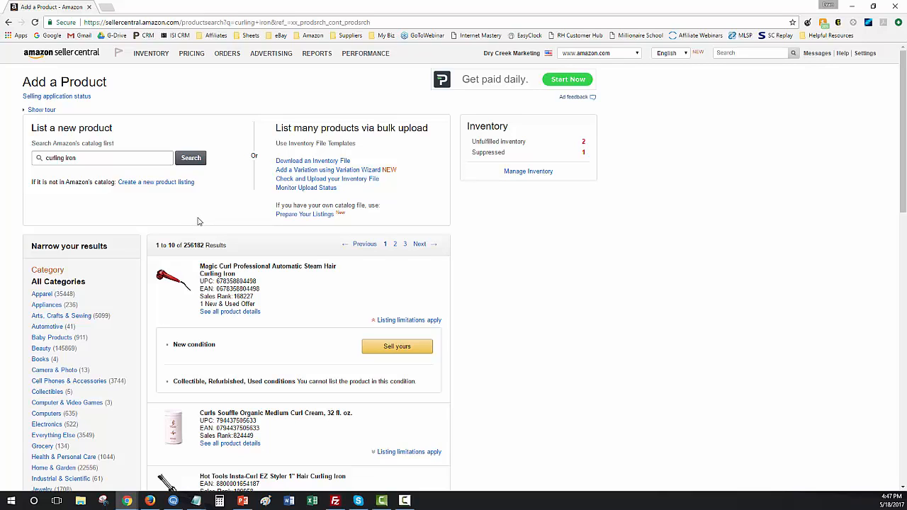